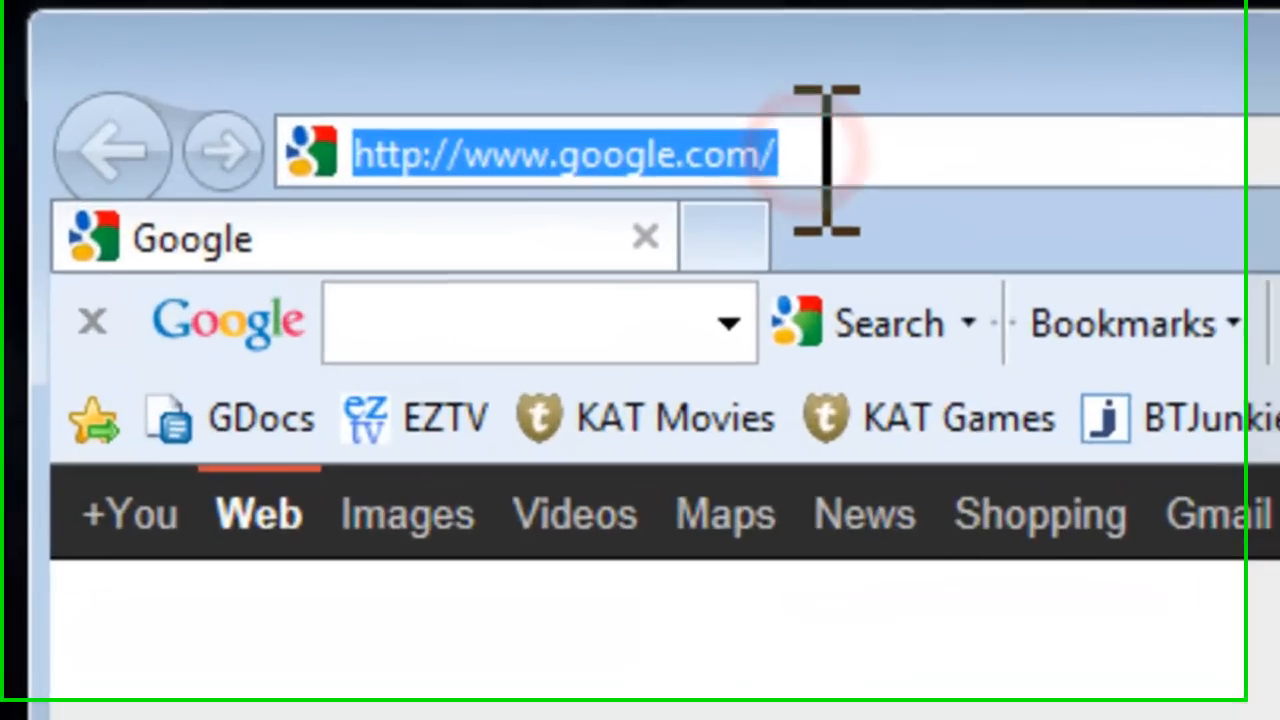
Go to trinityhome.org's Download page and pick the Tuxinator mirror for the build-372 ISO
{"action": "type", "text": "trinityhome"}
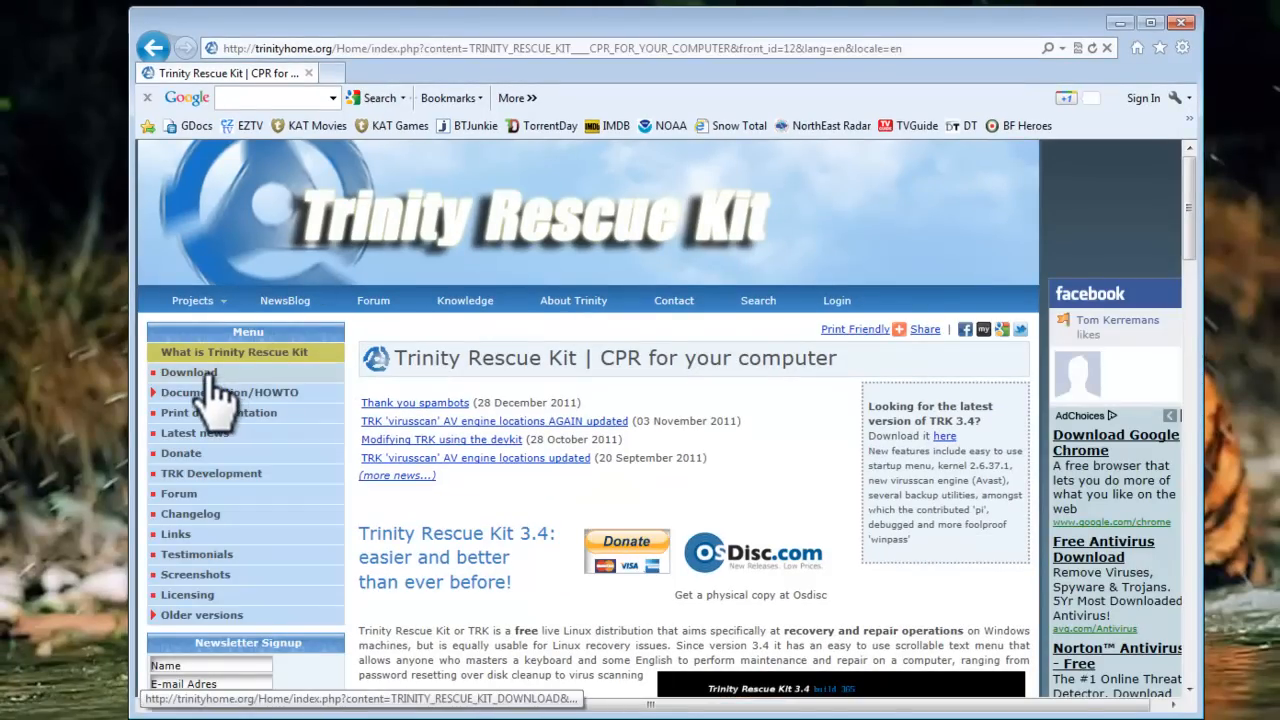
{"action": "left_click", "coordinate": [189, 372]}
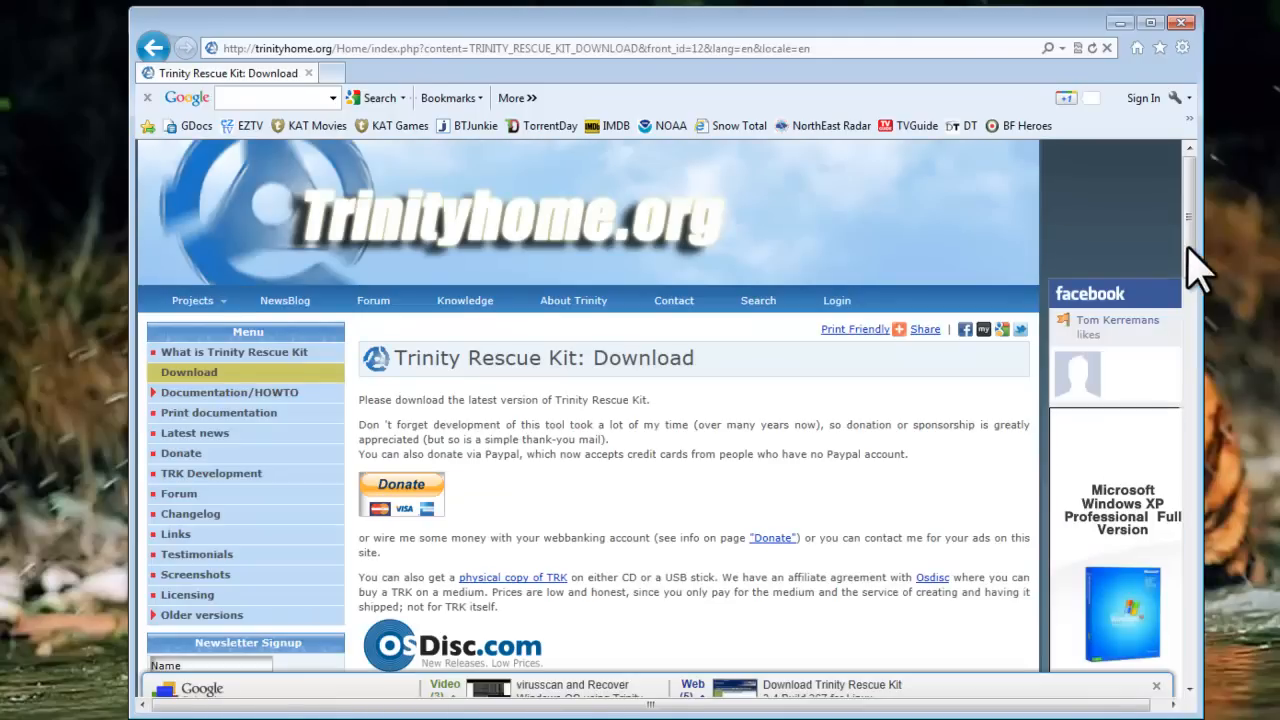
{"action": "scroll", "scroll_direction": "down", "scroll_amount": 3}
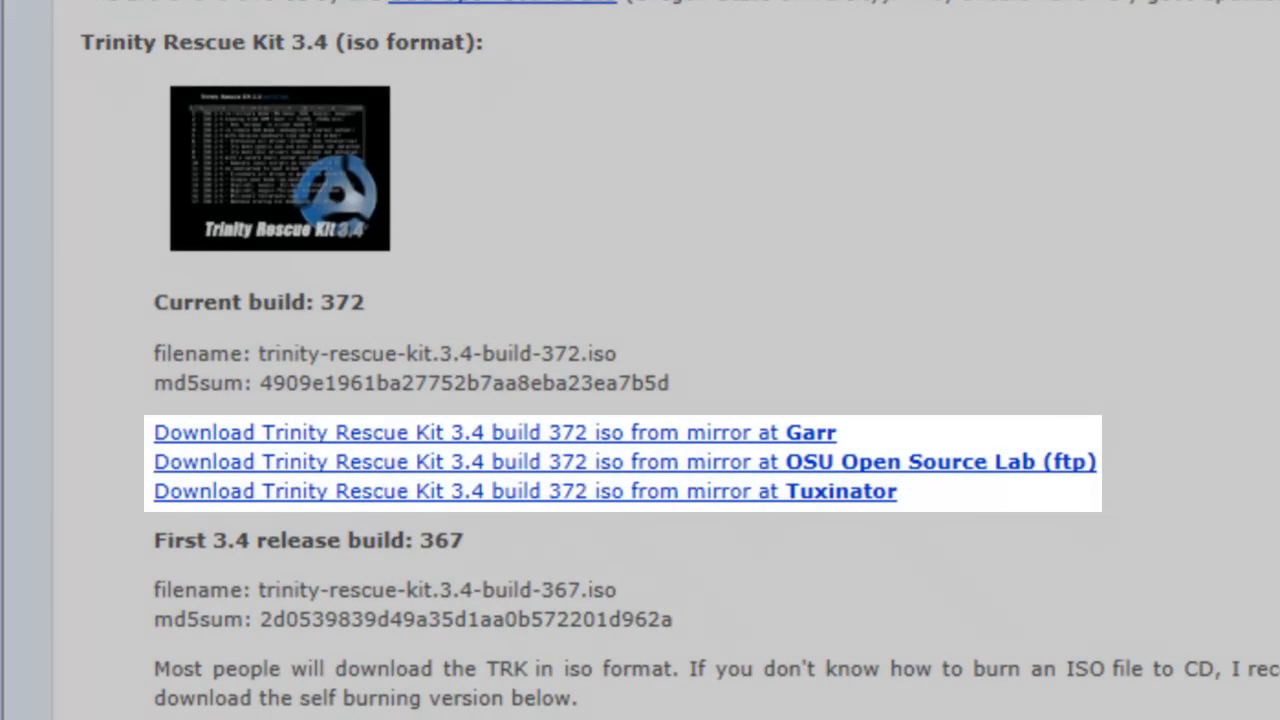
{"action": "mouse_move", "coordinate": [1105, 670]}
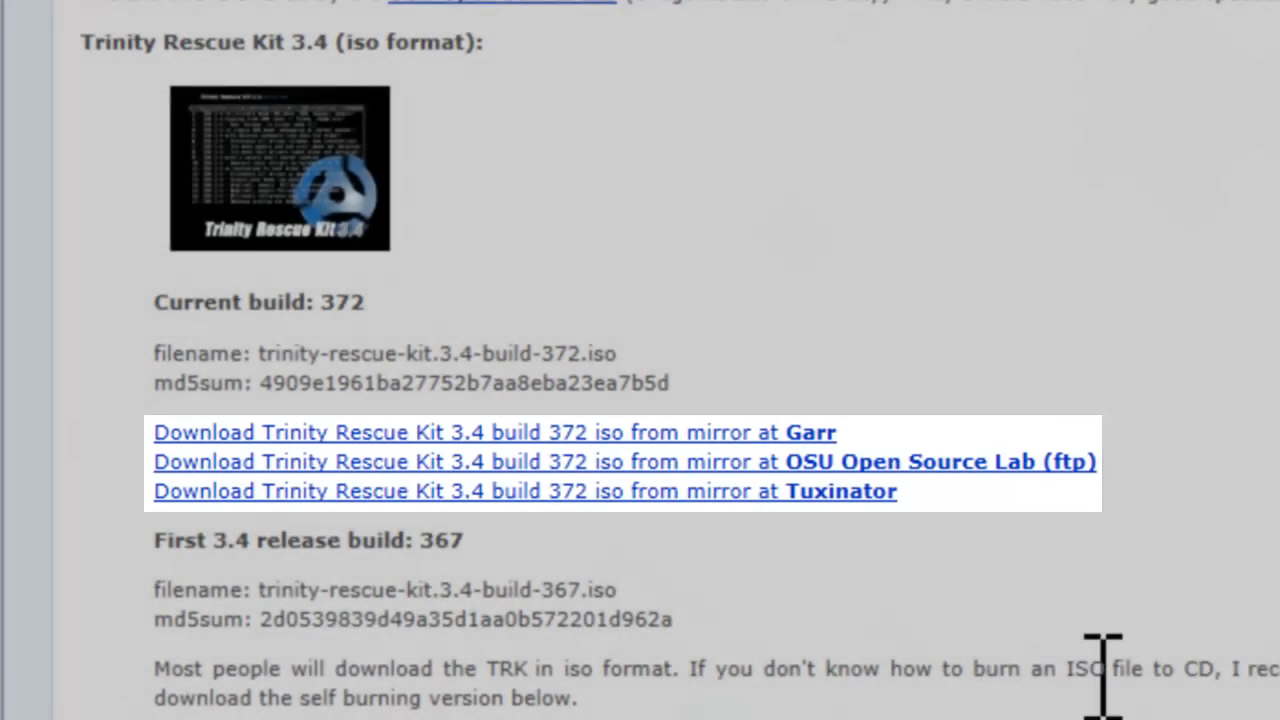
{"action": "left_click", "coordinate": [840, 491]}
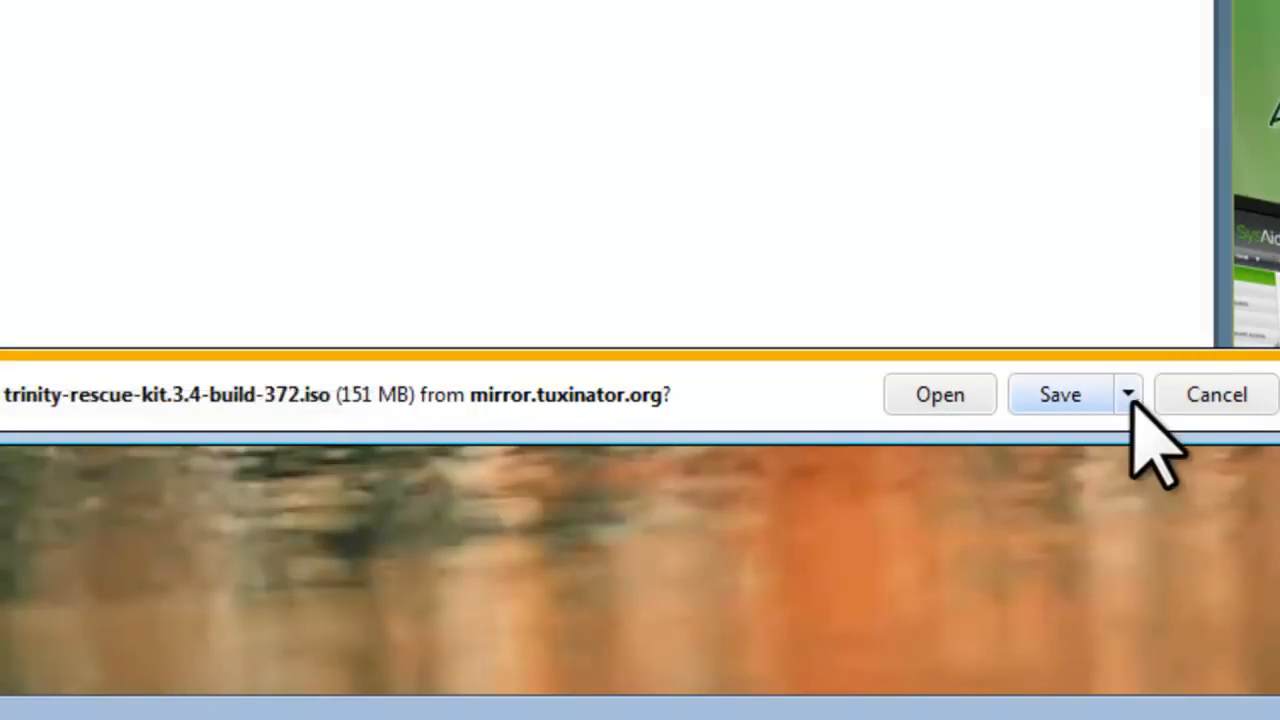
Save trinity-rescue-kit.3.4-build-372.iso to the Desktop using Save as
{"action": "left_click", "coordinate": [1128, 394]}
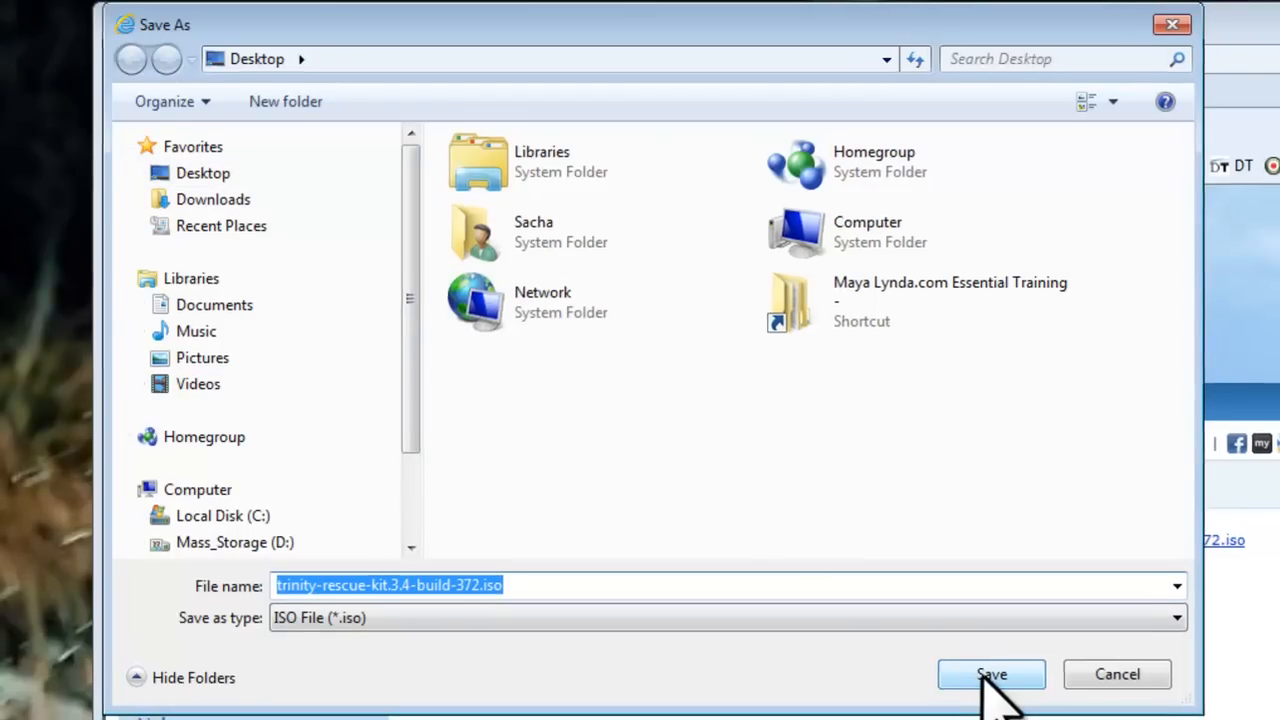
{"action": "left_click", "coordinate": [991, 674]}
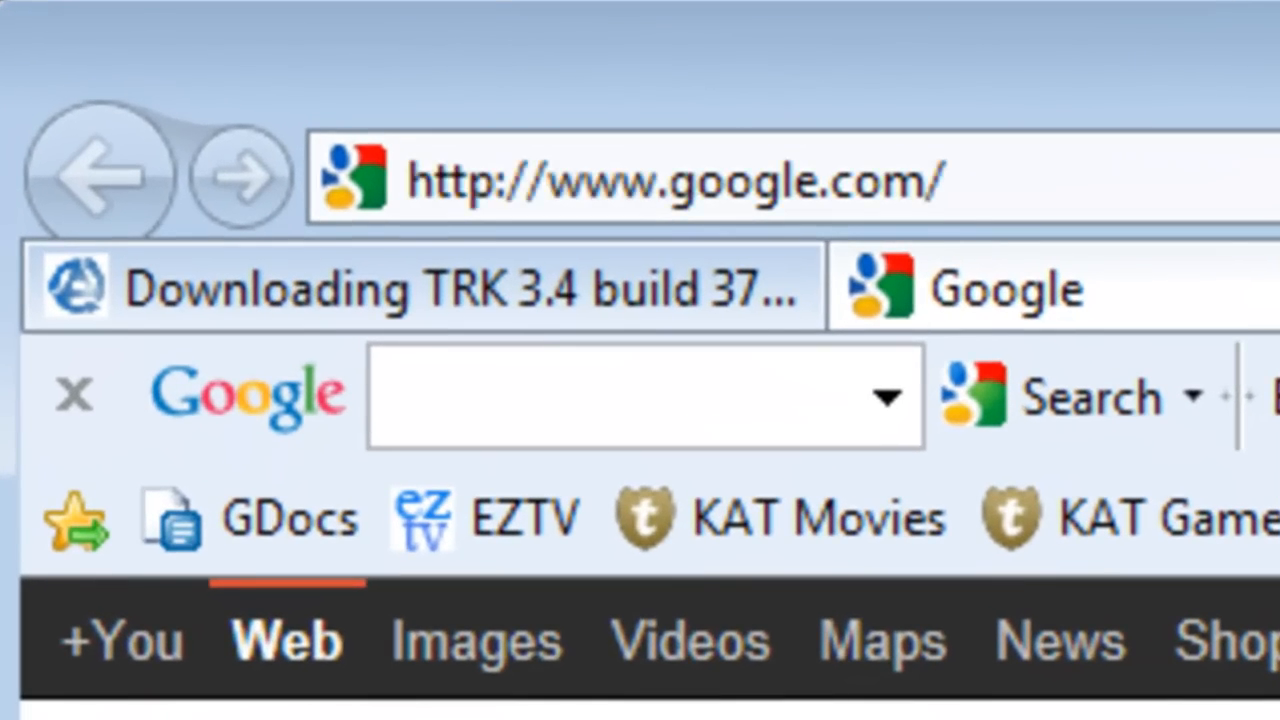
Download the Windows build from unetbootin.sourceforge.net, saving it as UNetBootin.exe
{"action": "type", "text": "unetbootin.sourceforge.net/"}
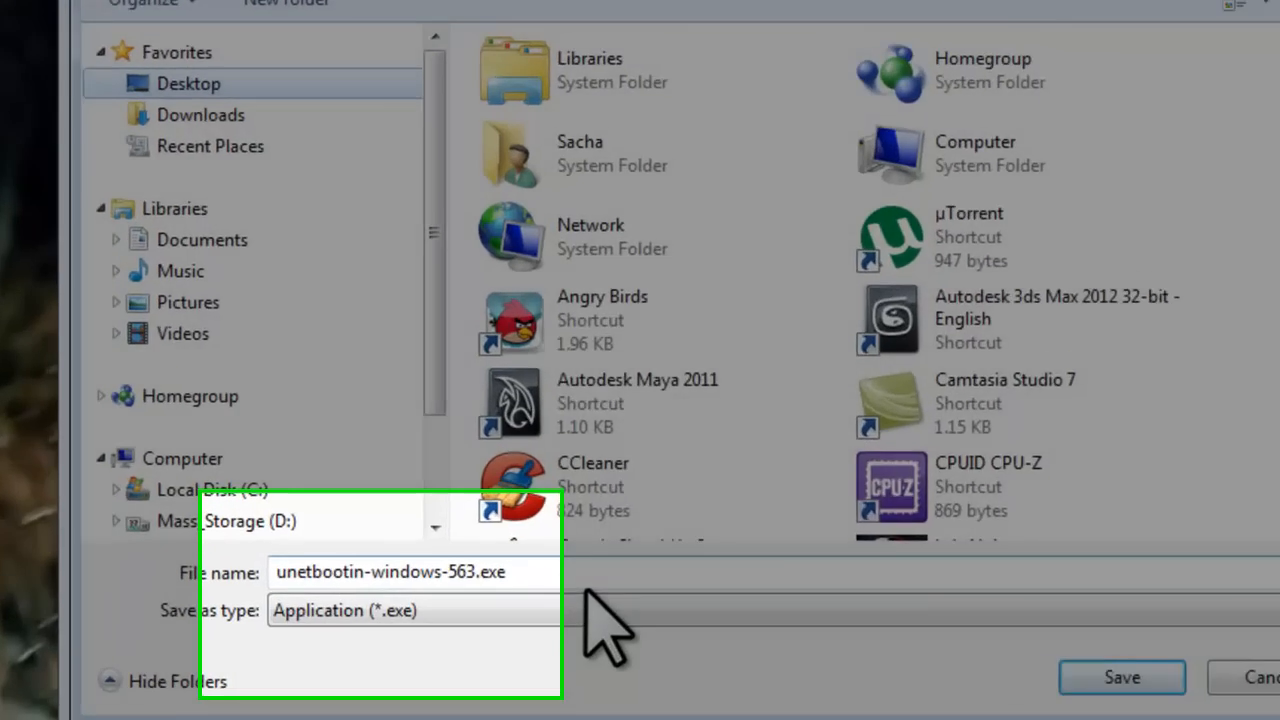
{"action": "type", "text": "UN"}
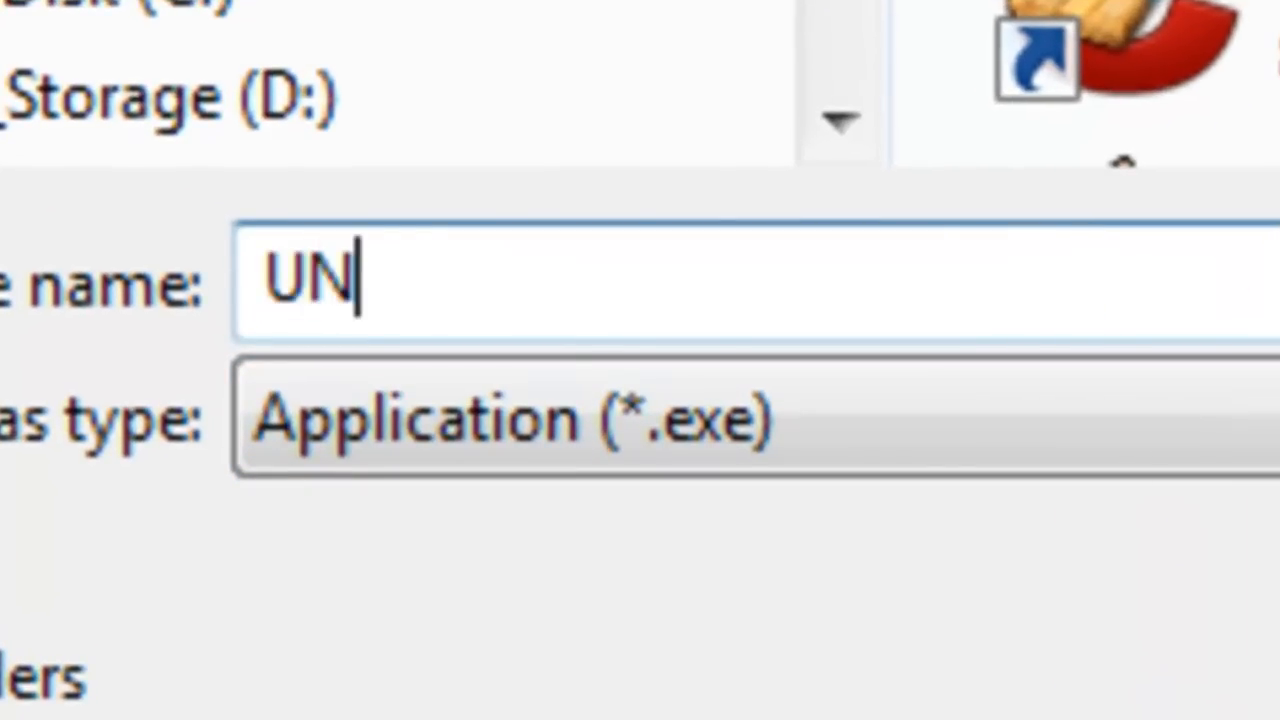
{"action": "type", "text": "etBootin."}
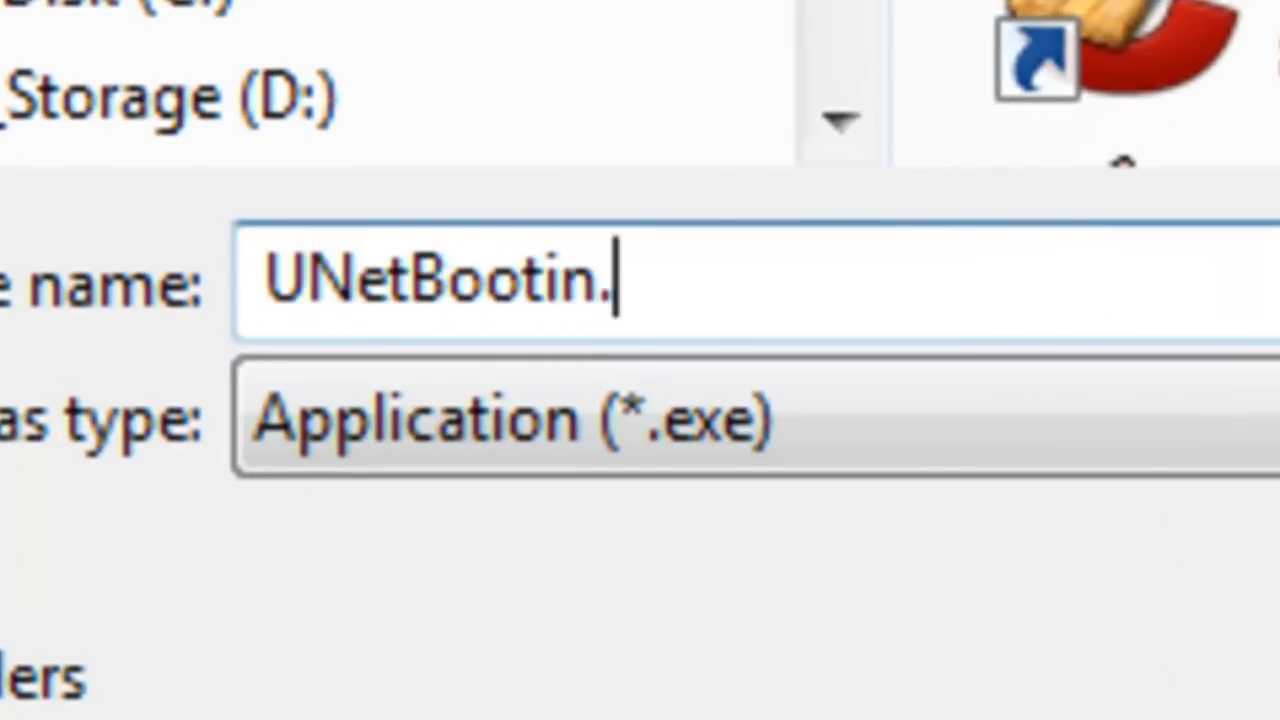
{"action": "type", "text": "exe"}
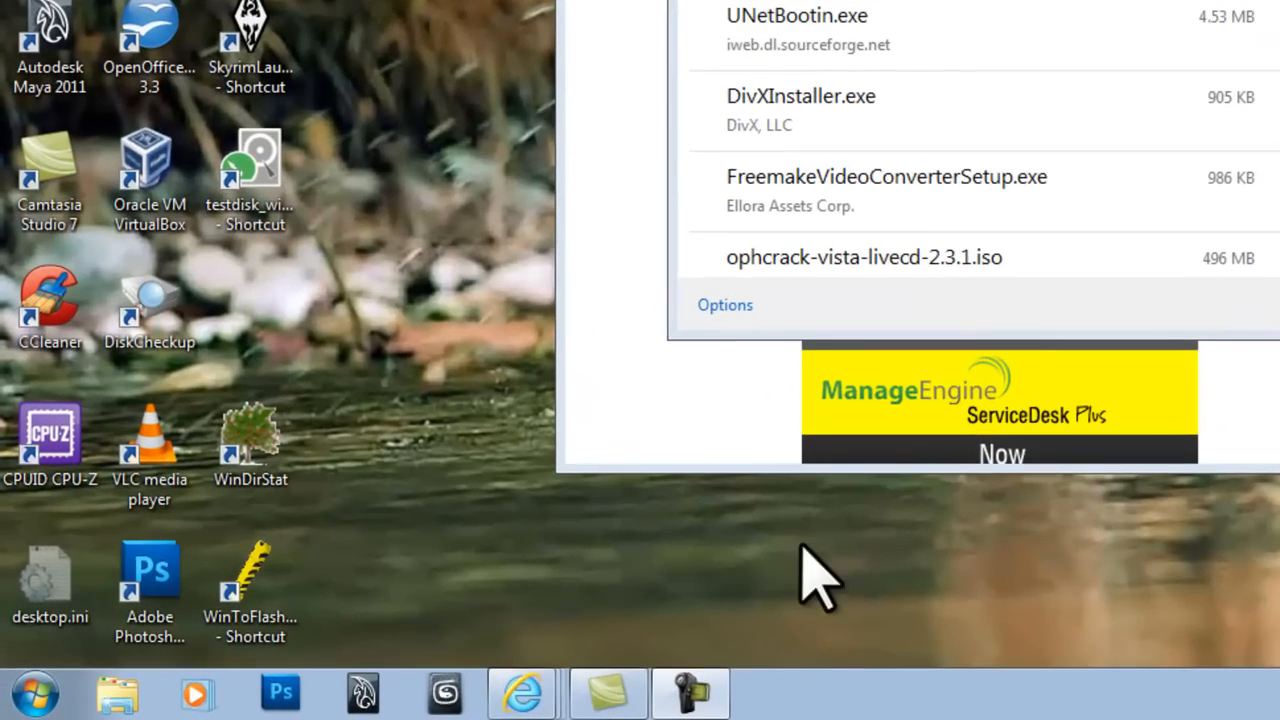
Show Computer in Windows Explorer and right-click the 14.8 GB Removable Disk (E:)
{"action": "left_click", "coordinate": [33, 692]}
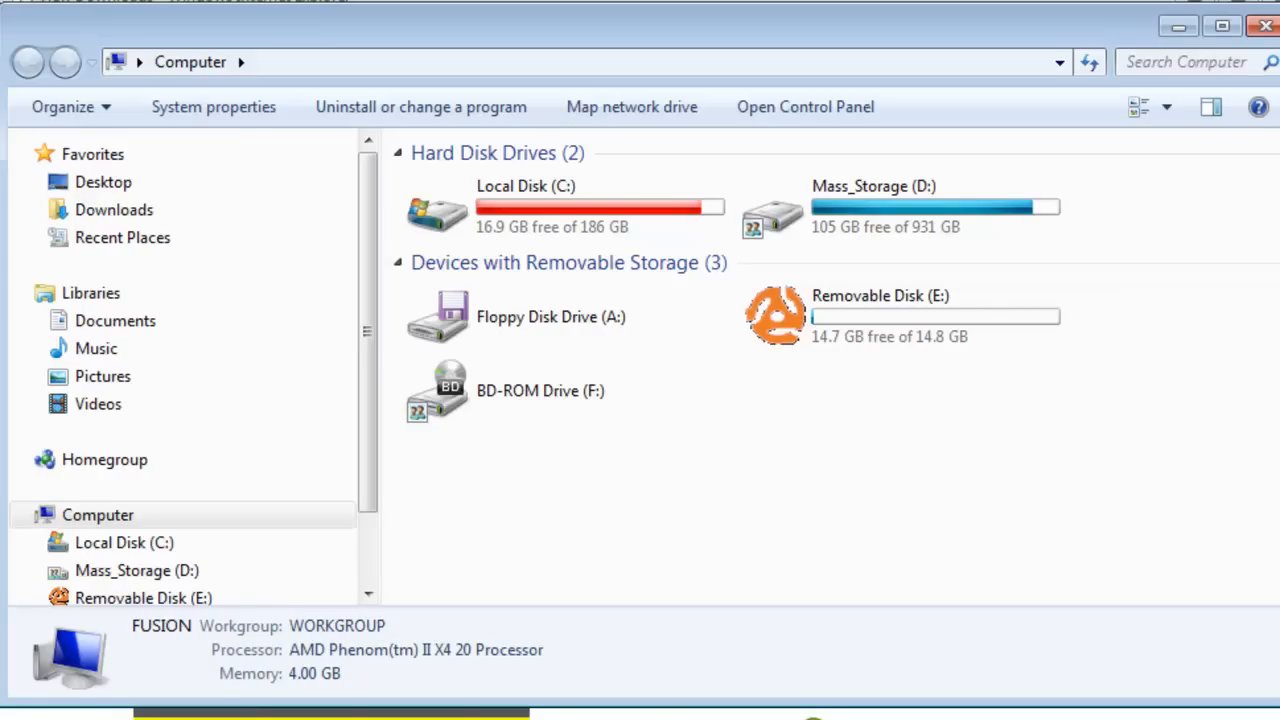
{"action": "mouse_move", "coordinate": [995, 430]}
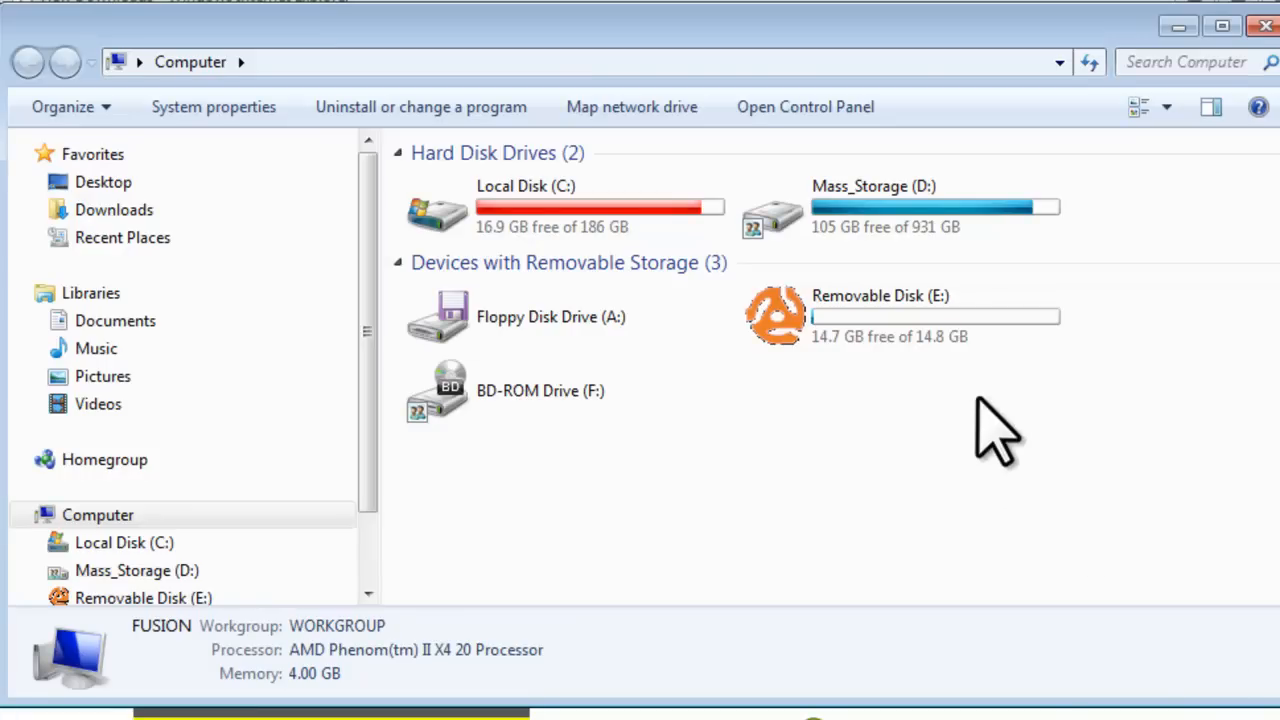
{"action": "left_click", "coordinate": [880, 316]}
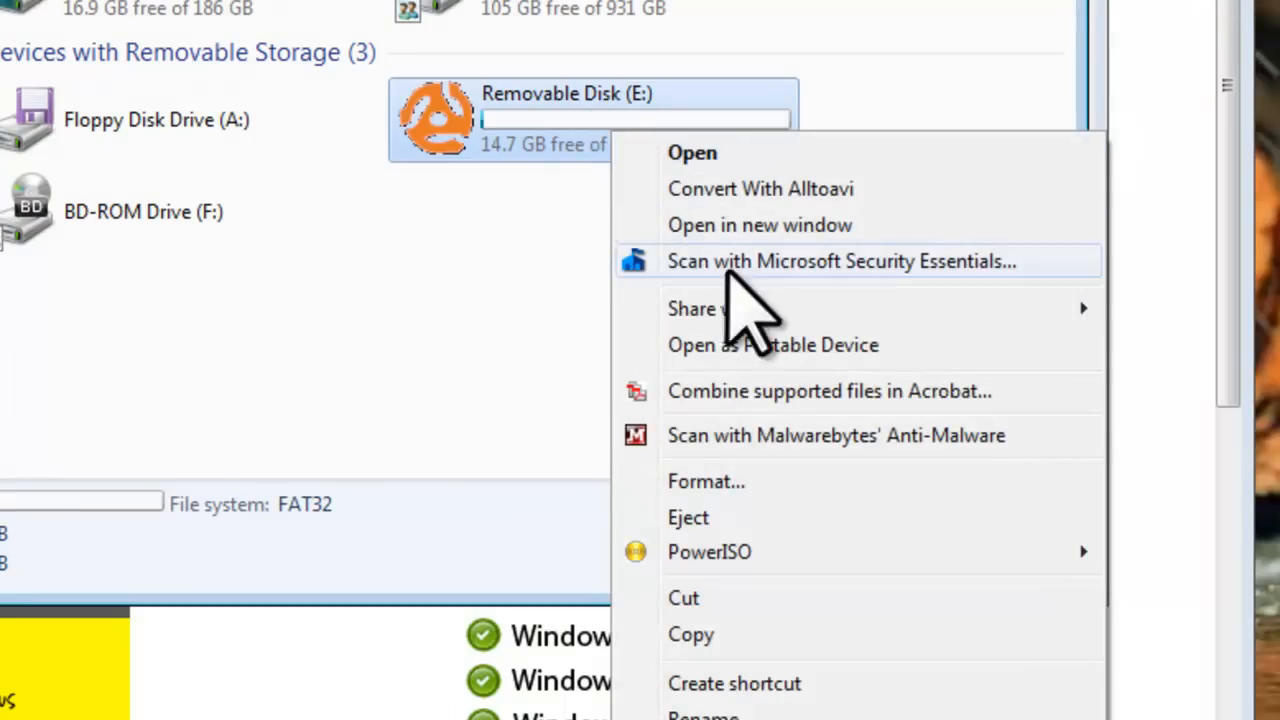
Quick-format Removable Disk (E:) as FAT32, accept the erase warning, and close the window
{"action": "left_click", "coordinate": [706, 481]}
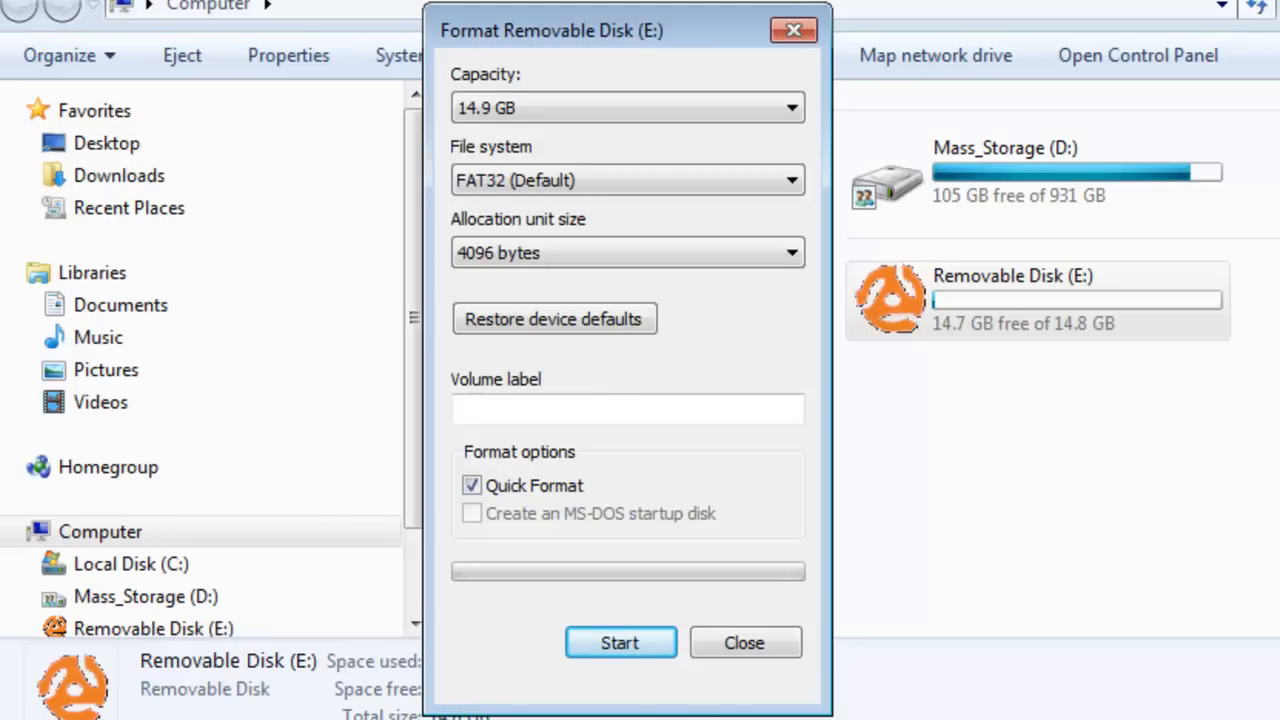
{"action": "left_click", "coordinate": [619, 642]}
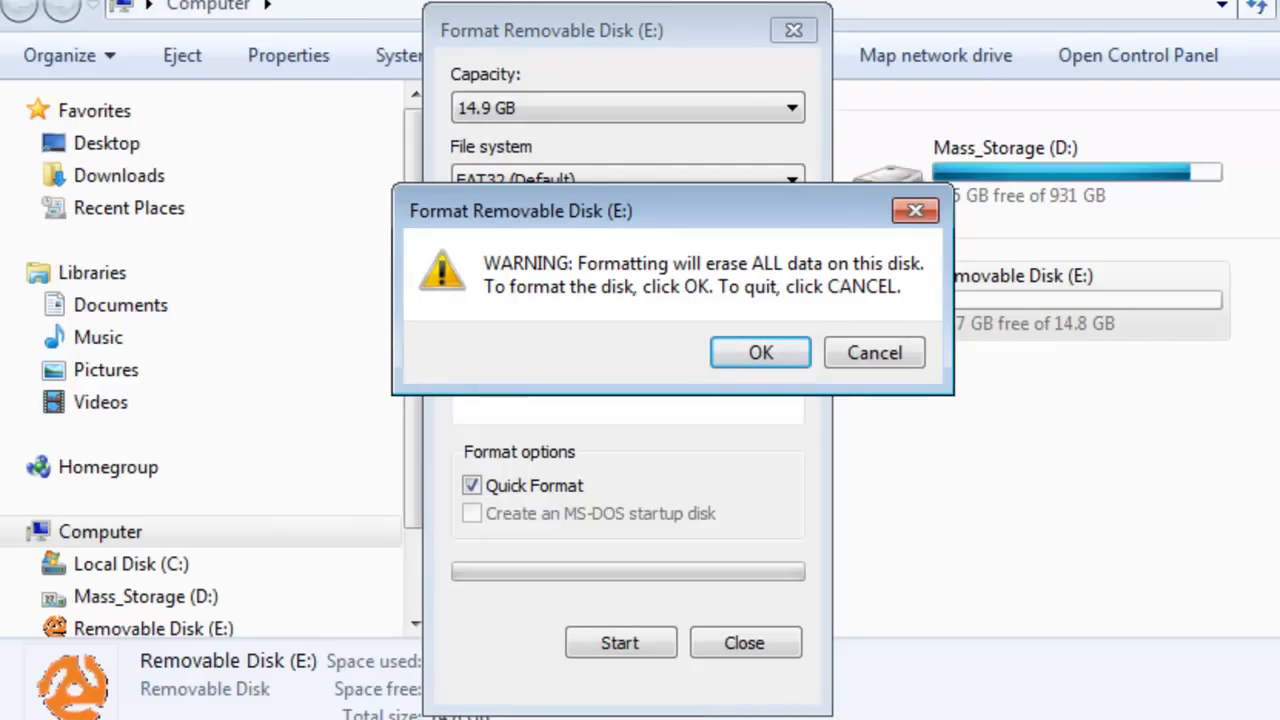
{"action": "left_click", "coordinate": [760, 352]}
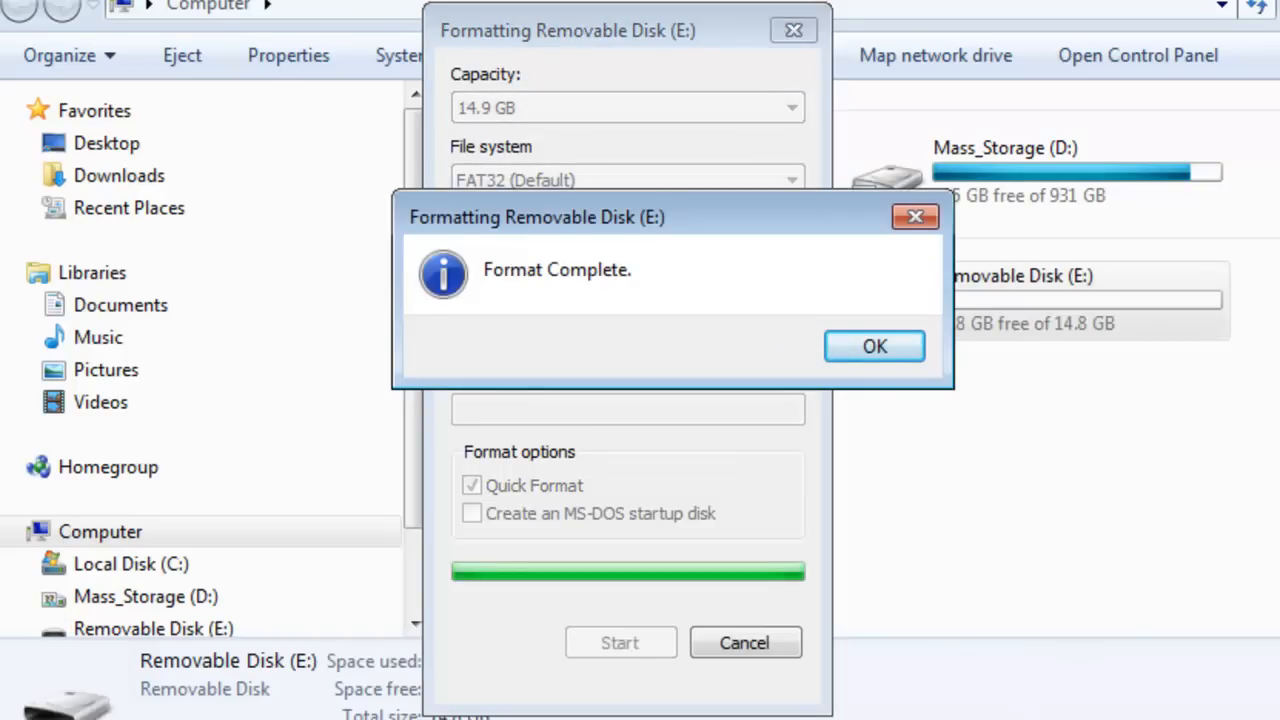
{"action": "left_click", "coordinate": [873, 346]}
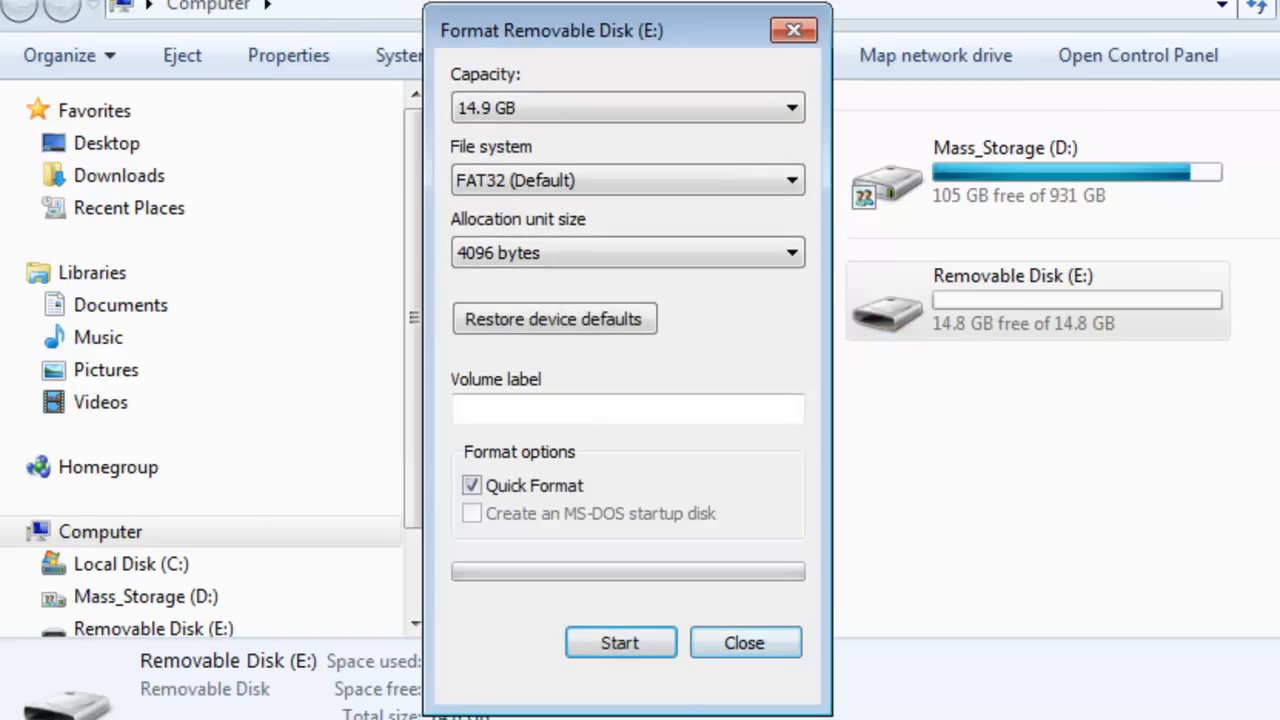
{"action": "mouse_move", "coordinate": [744, 642]}
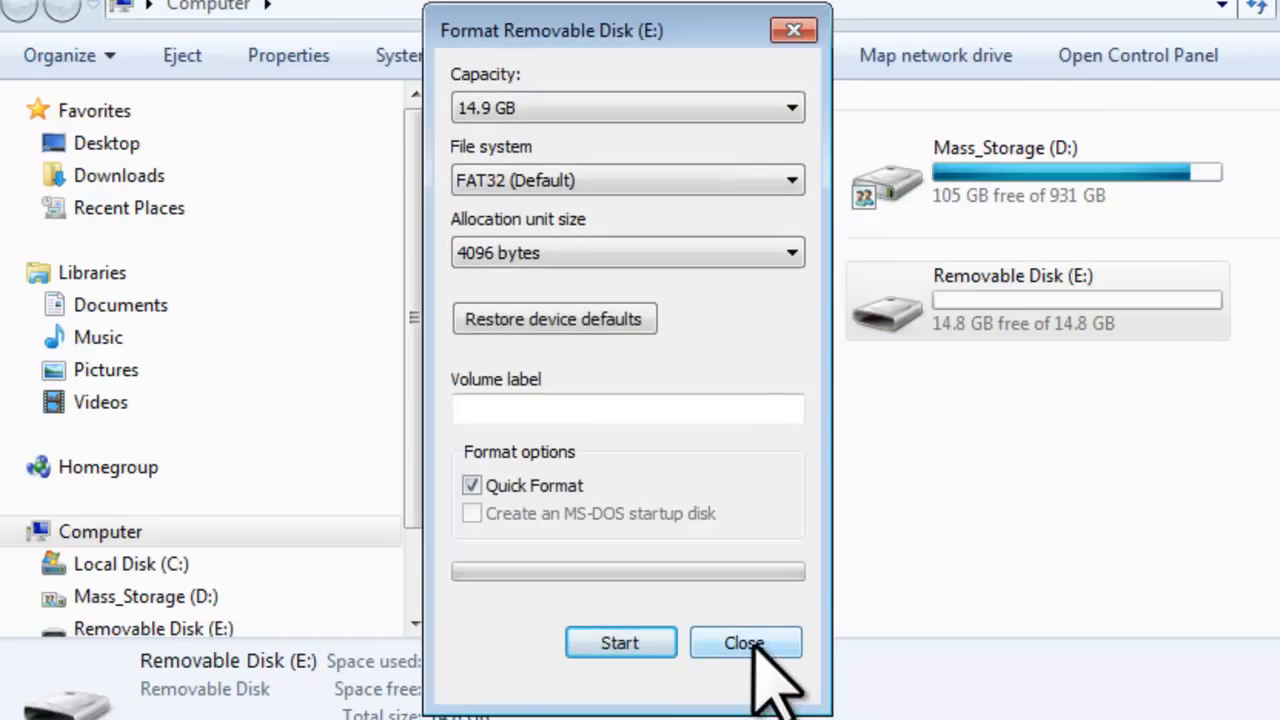
{"action": "left_click", "coordinate": [744, 643]}
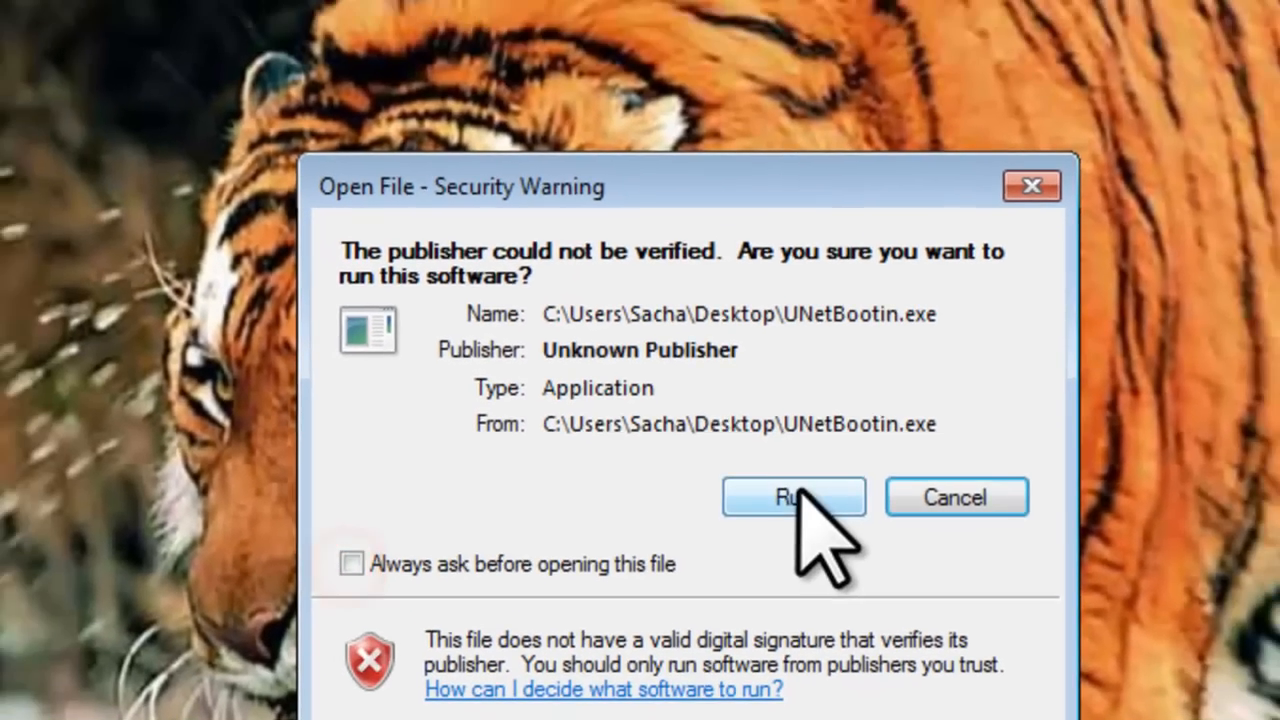
Run UNetBootin.exe past the unverified-publisher security warning
{"action": "left_click", "coordinate": [793, 497]}
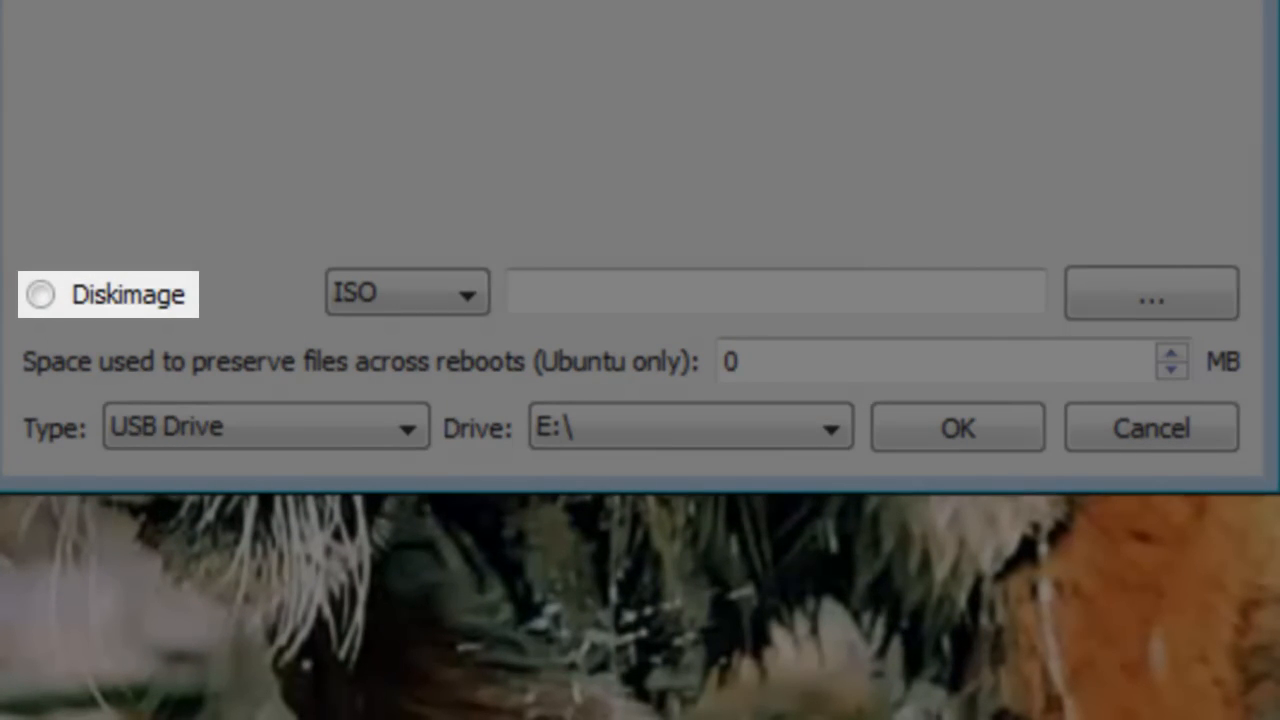
Select Diskimage with ISO as the source and open the image browser
{"action": "left_click", "coordinate": [40, 293]}
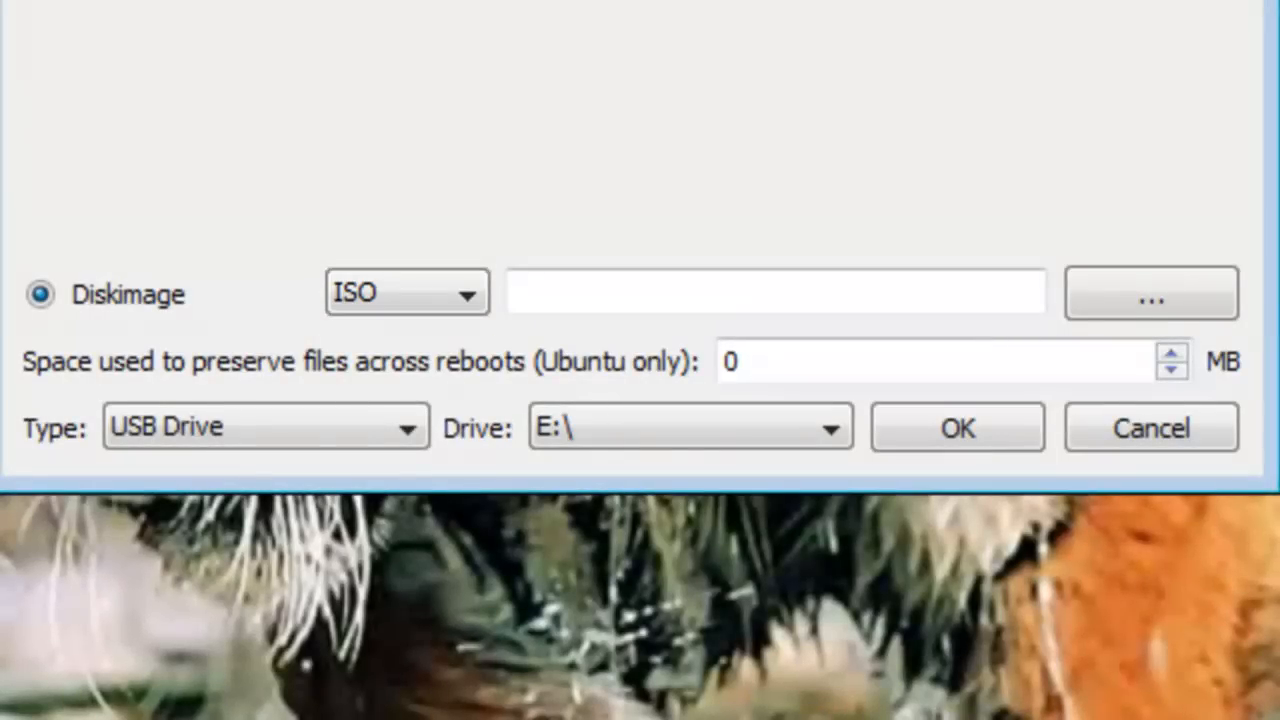
{"action": "left_click", "coordinate": [1150, 292]}
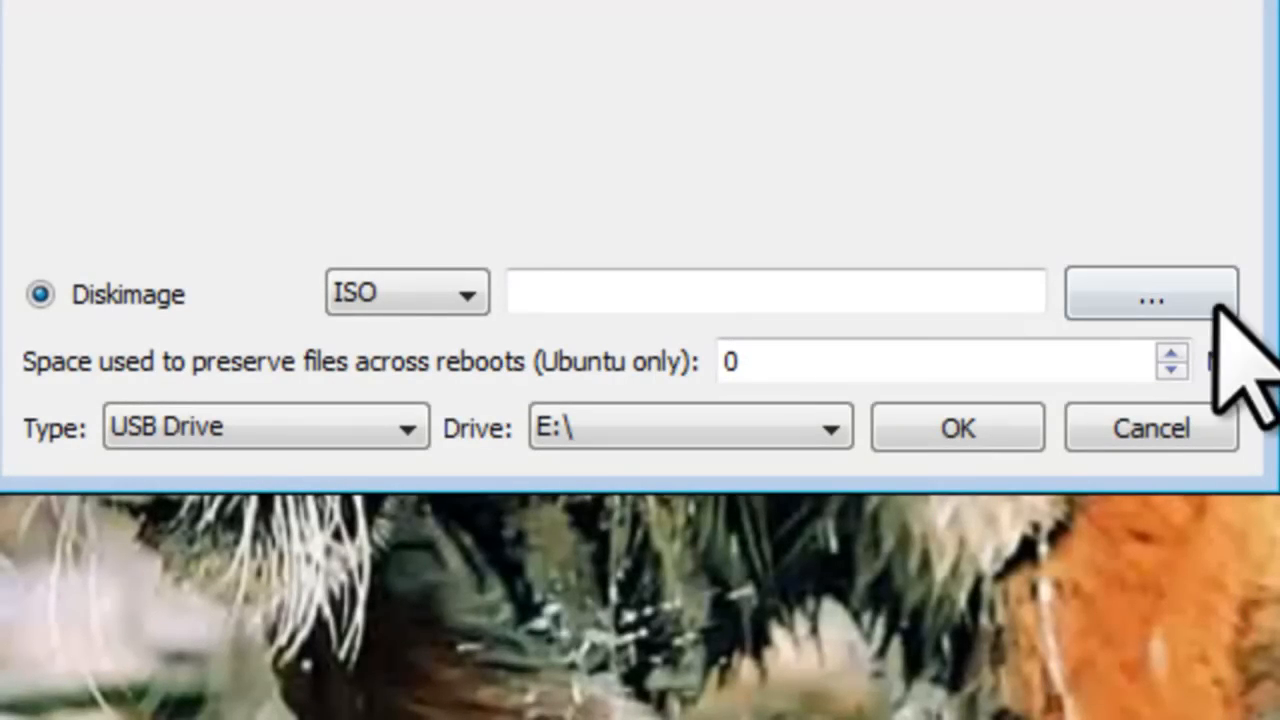
{"action": "left_click", "coordinate": [1150, 293]}
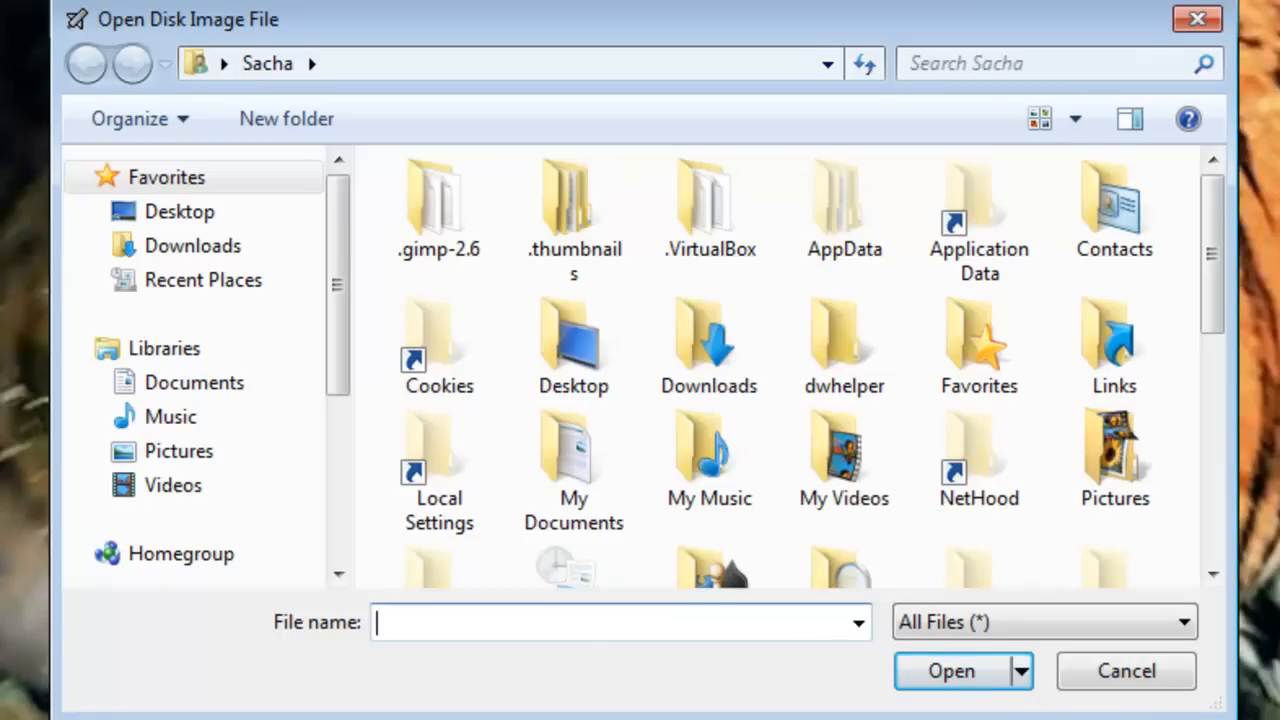
Load trinity-rescue-kit.3.4-build-372.iso from the Desktop as the disk image
{"action": "left_click", "coordinate": [179, 211]}
{"action": "type", "text": "trinity-rescue-kit.3.4-build-372.iso"}
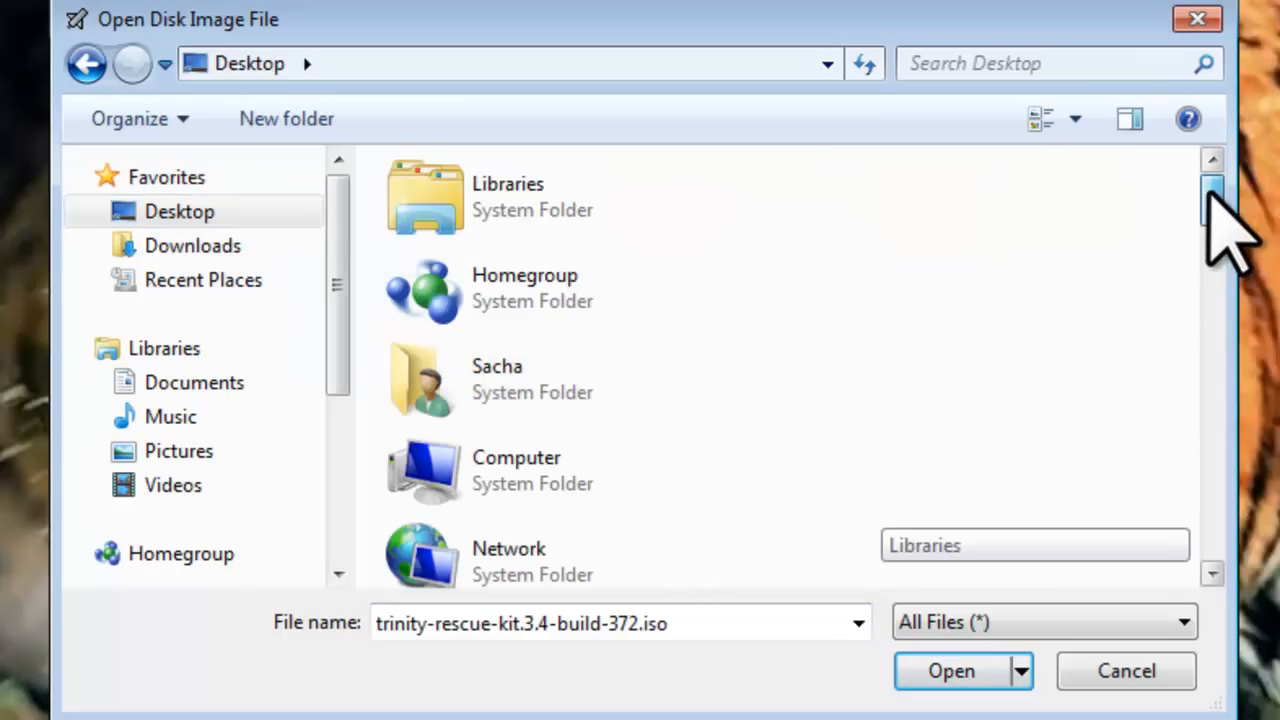
{"action": "scroll", "scroll_direction": "down", "scroll_amount": 3}
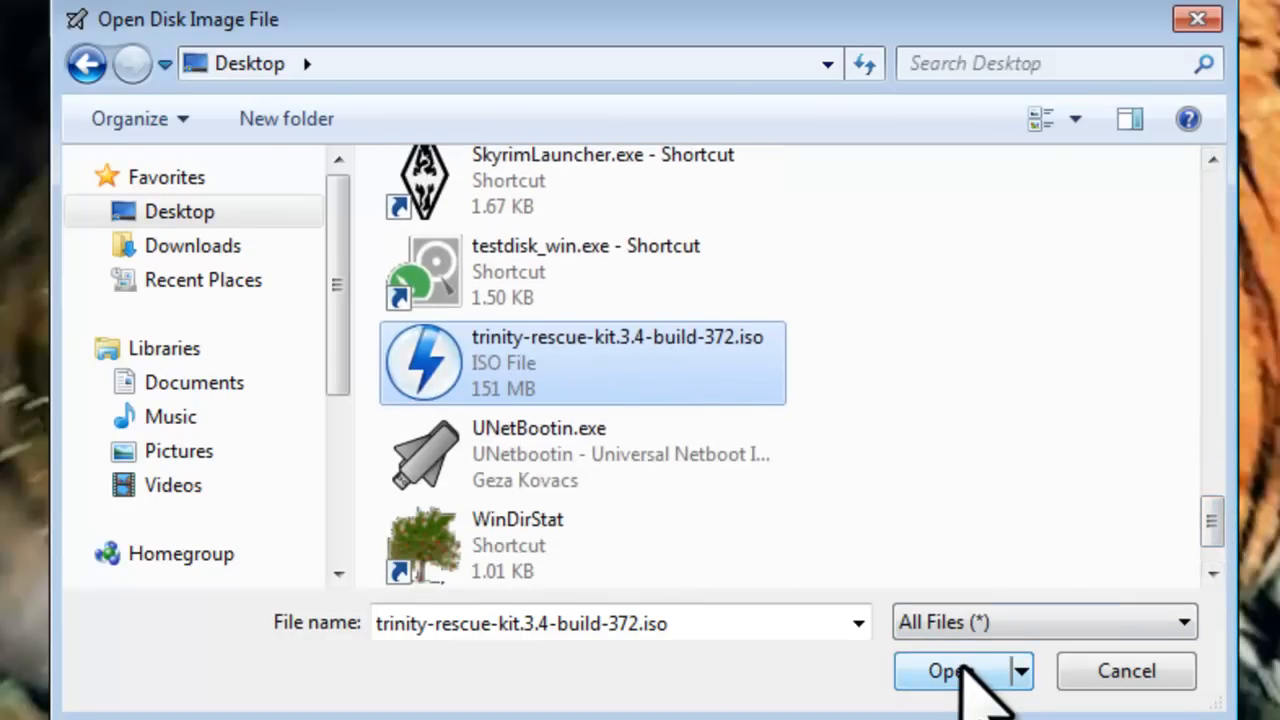
{"action": "left_click", "coordinate": [948, 670]}
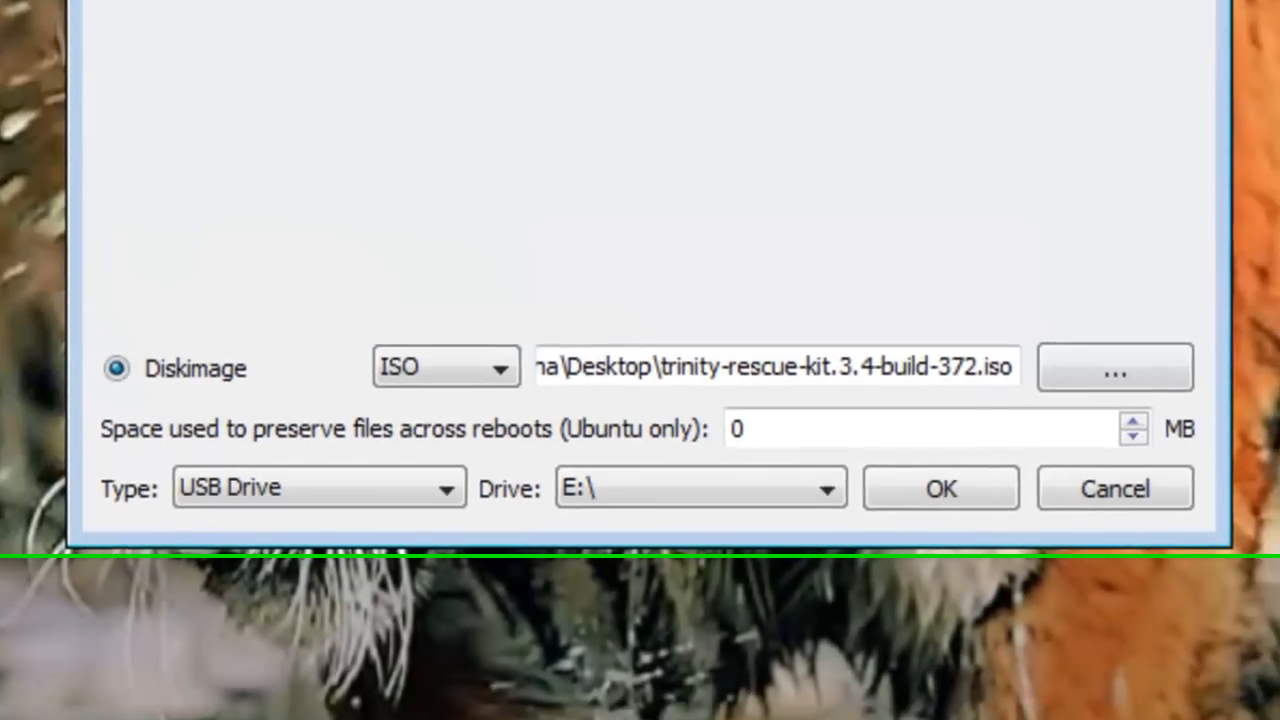
{"action": "left_click", "coordinate": [940, 488]}
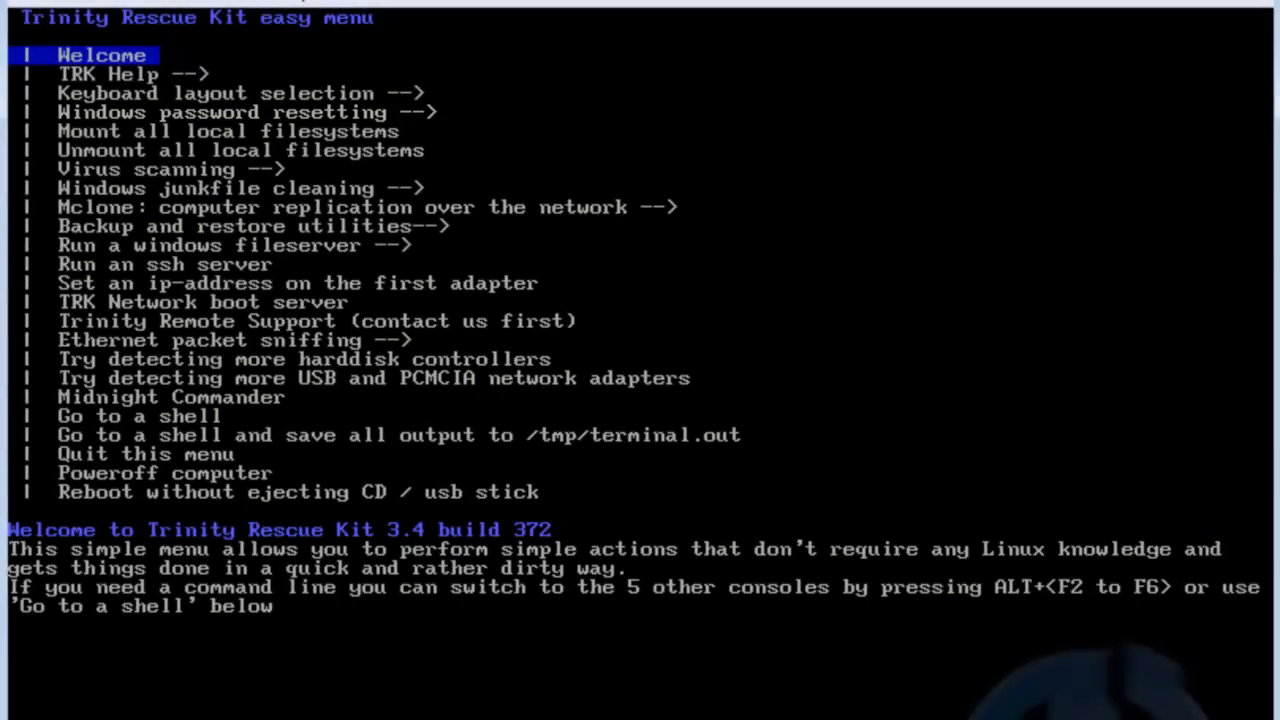
Choose Windows password resetting, then Interactive winpass, in the TRK easy menu
{"action": "key", "text": "Down"}
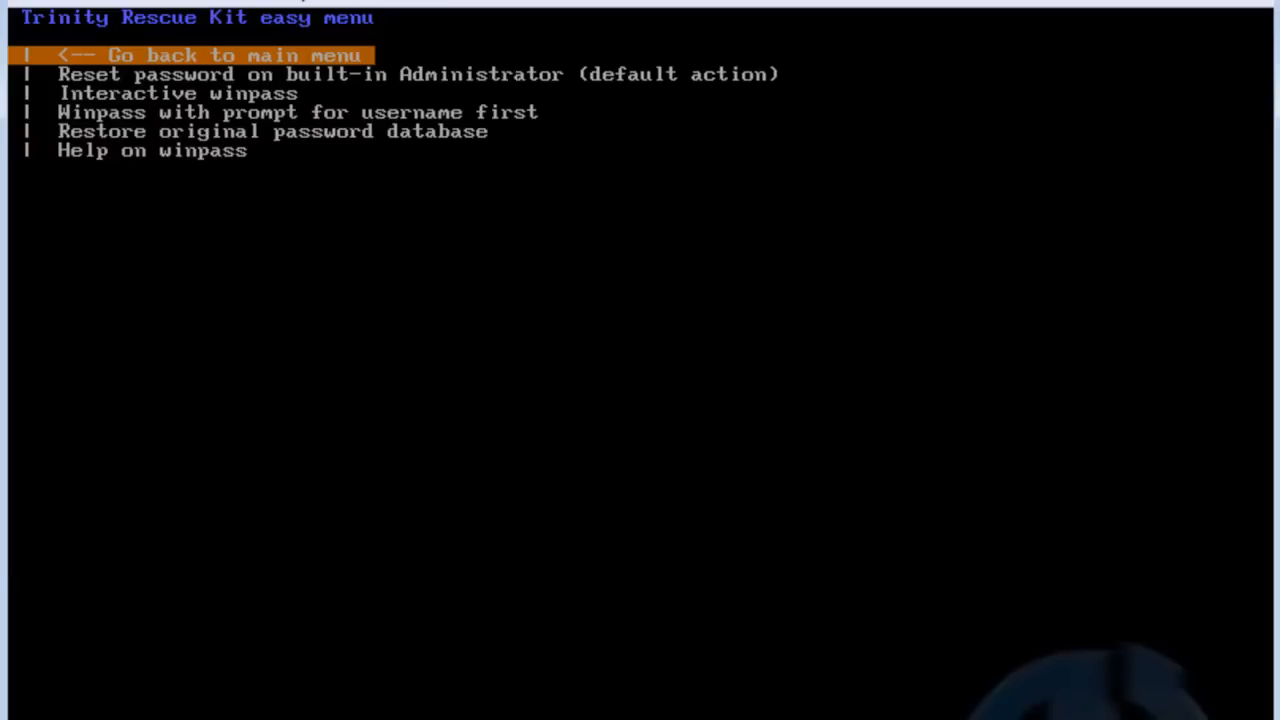
{"action": "key", "text": "Down"}
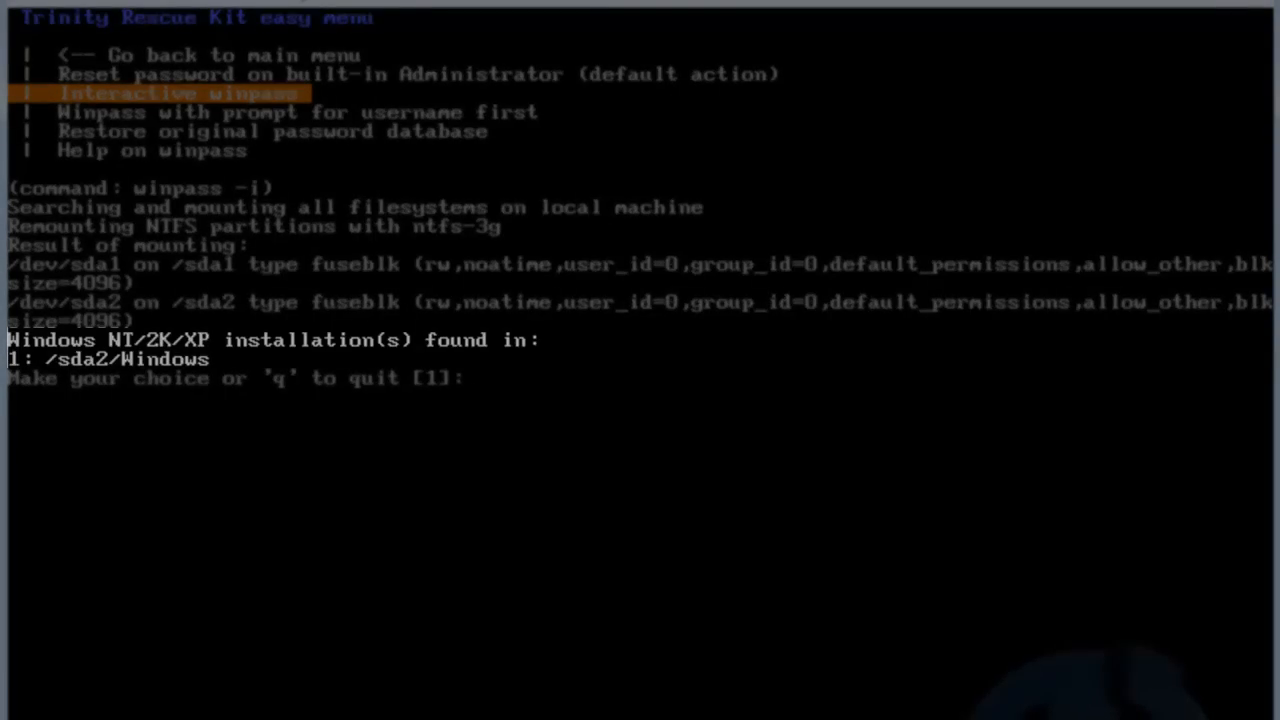
{"action": "key", "text": "enter"}
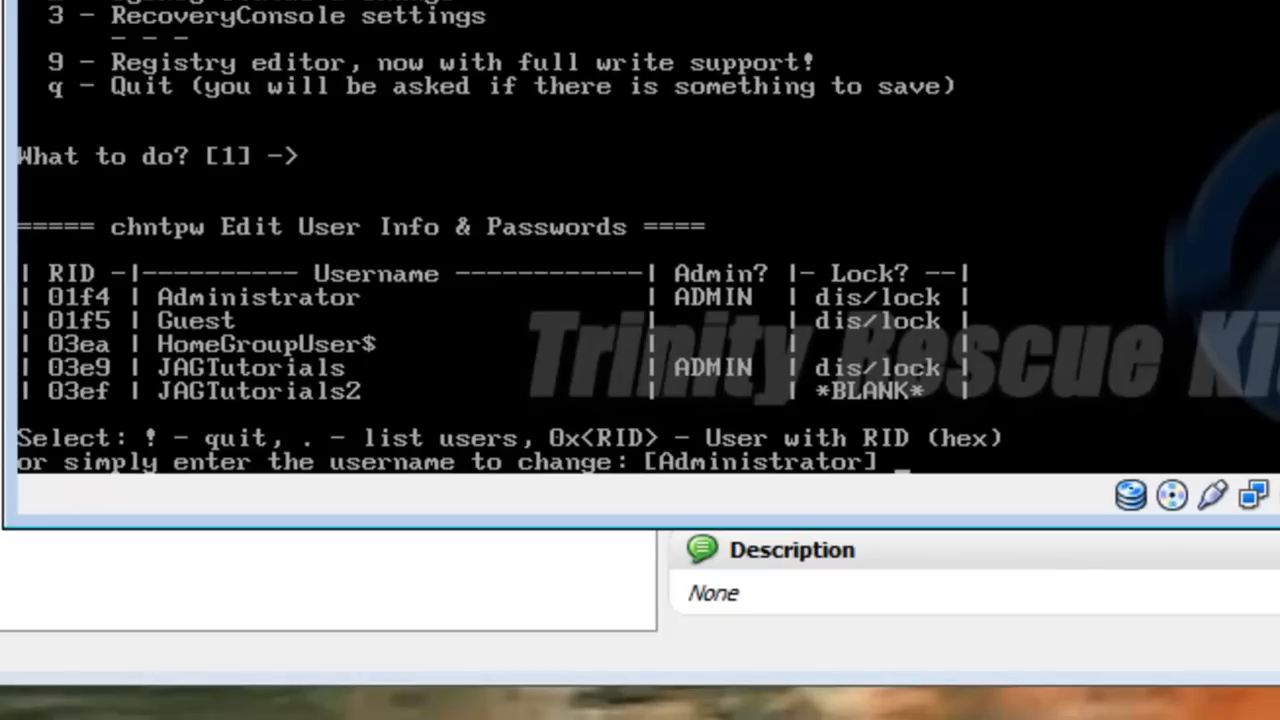
Select user JAGTutorials and clear its password with option 1
{"action": "type", "text": "JAG"}
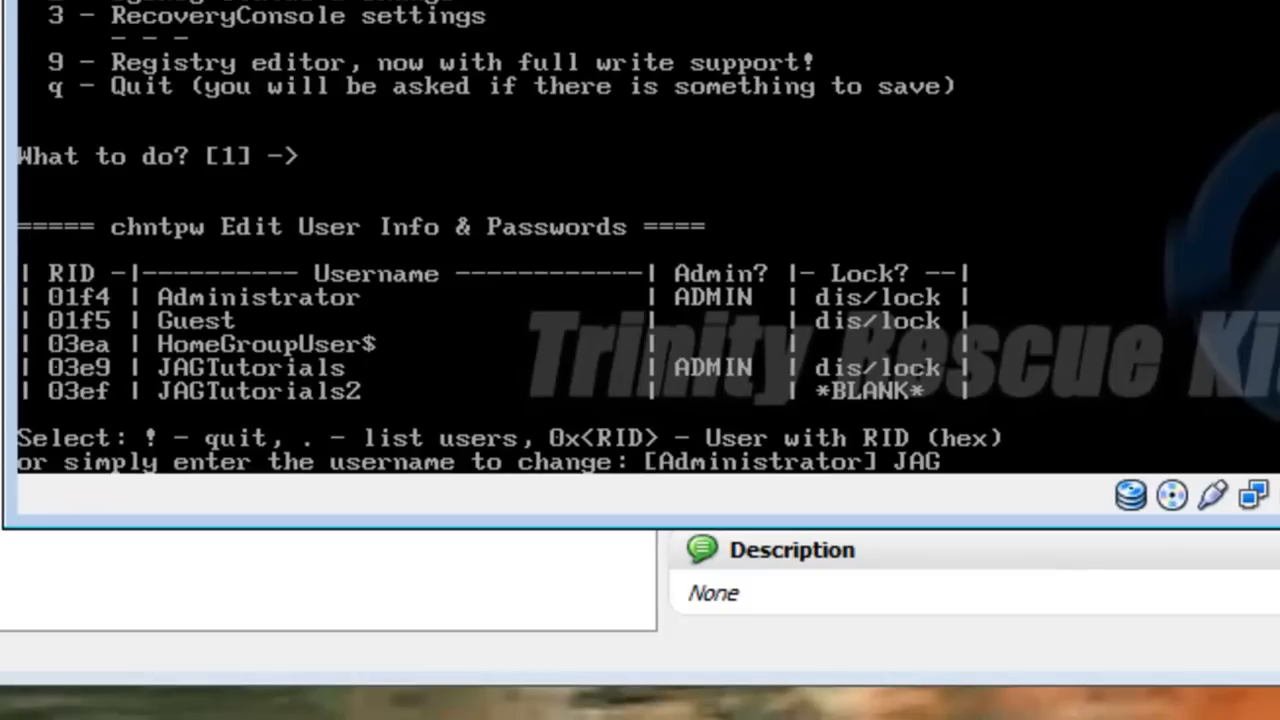
{"action": "type", "text": "Tutorials"}
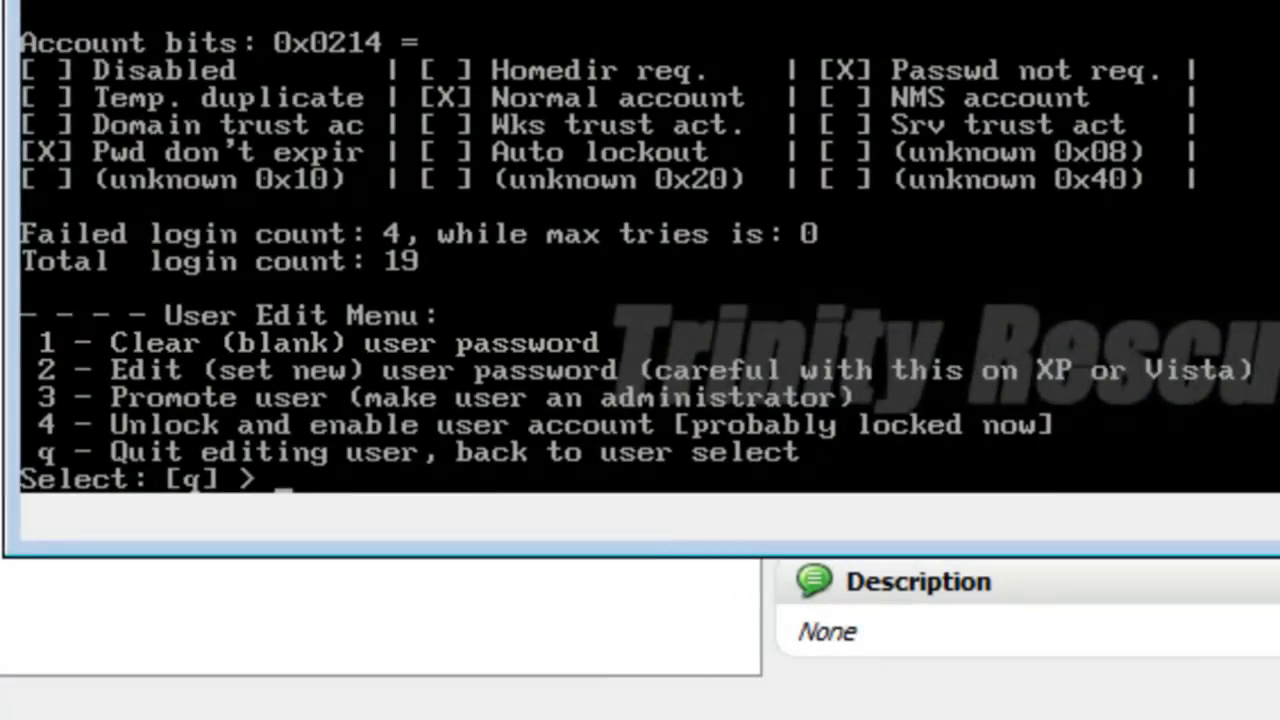
{"action": "type", "text": "1"}
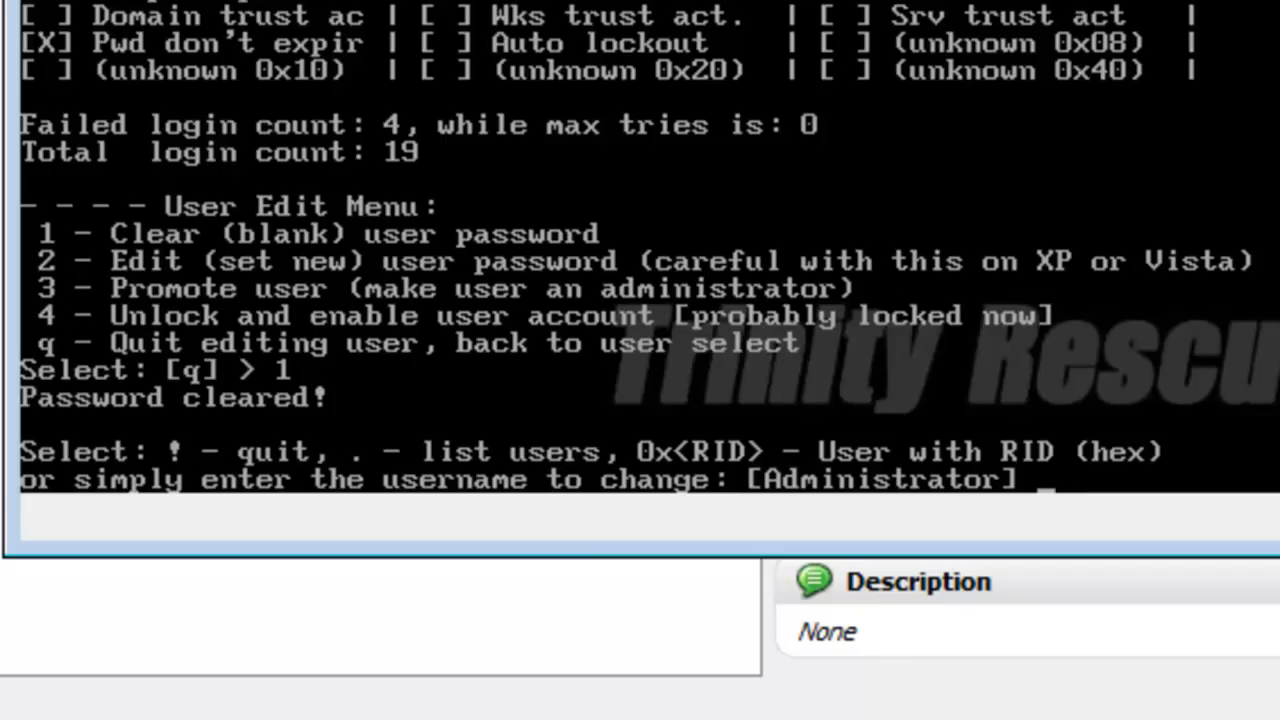
Exit the editor with ! and quit, saving the changed SAM hive
{"action": "type", "text": "!"}
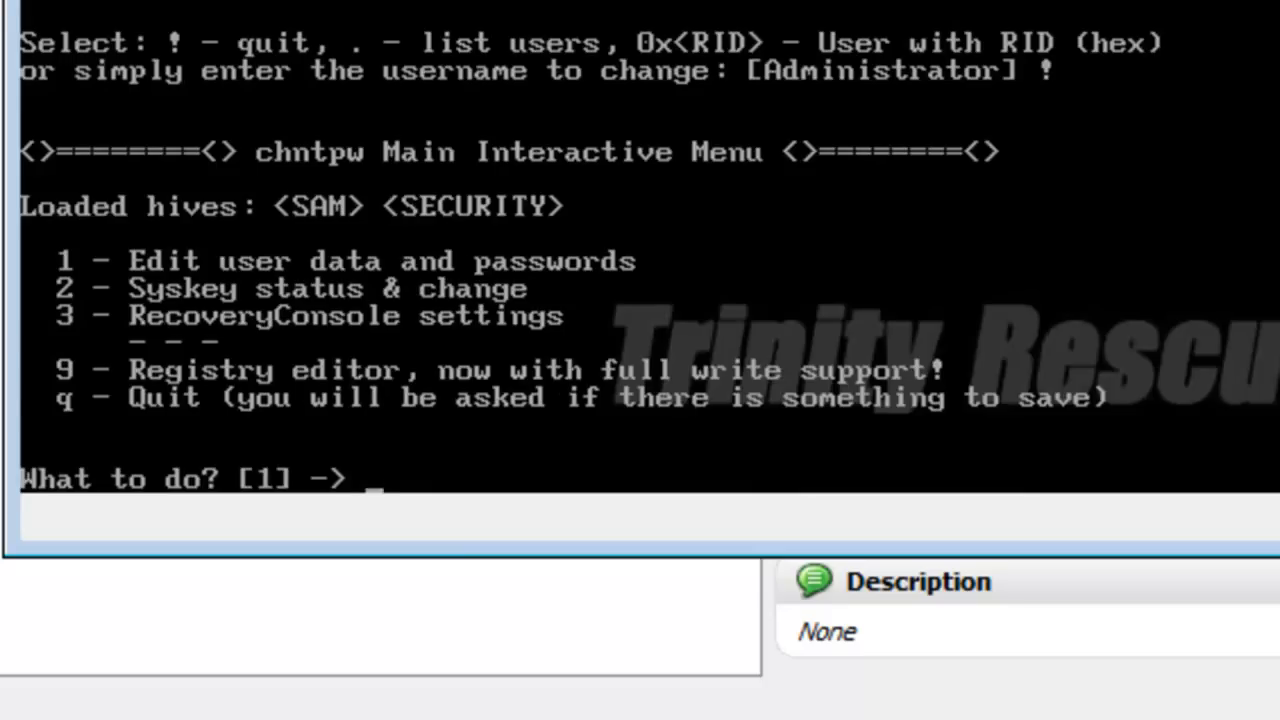
{"action": "type", "text": "quit"}
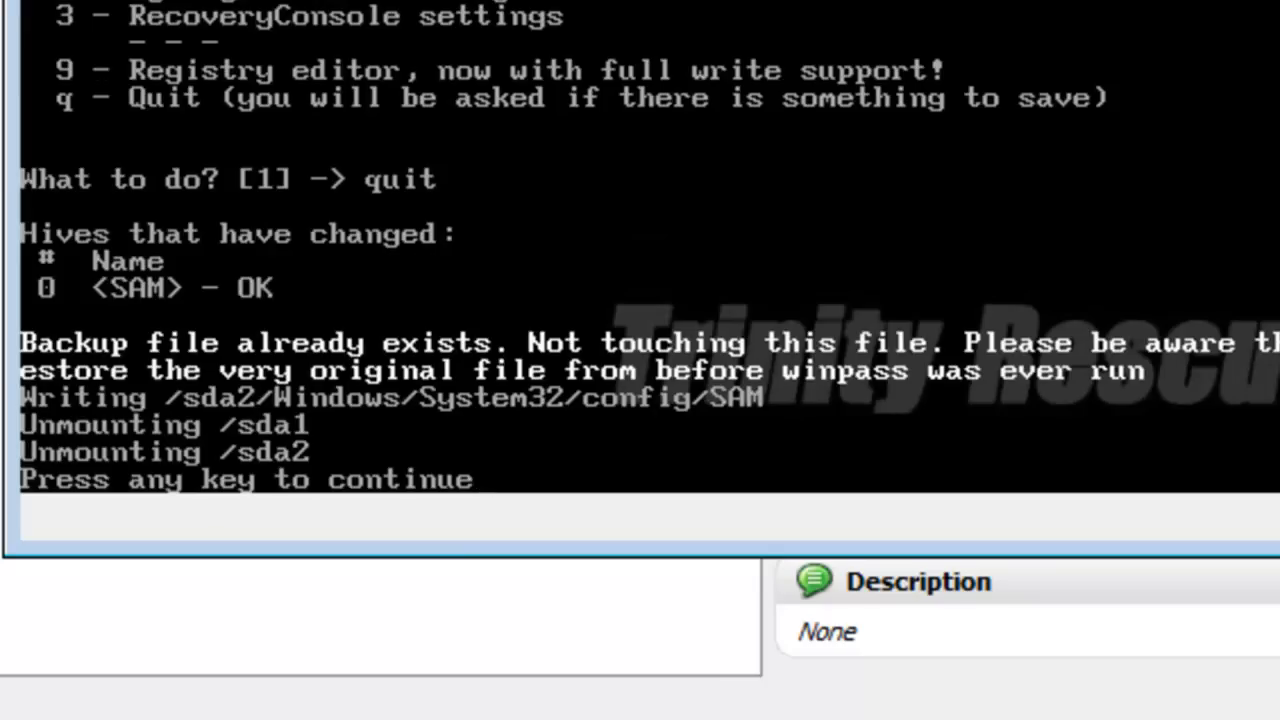
{"action": "key", "text": "enter"}
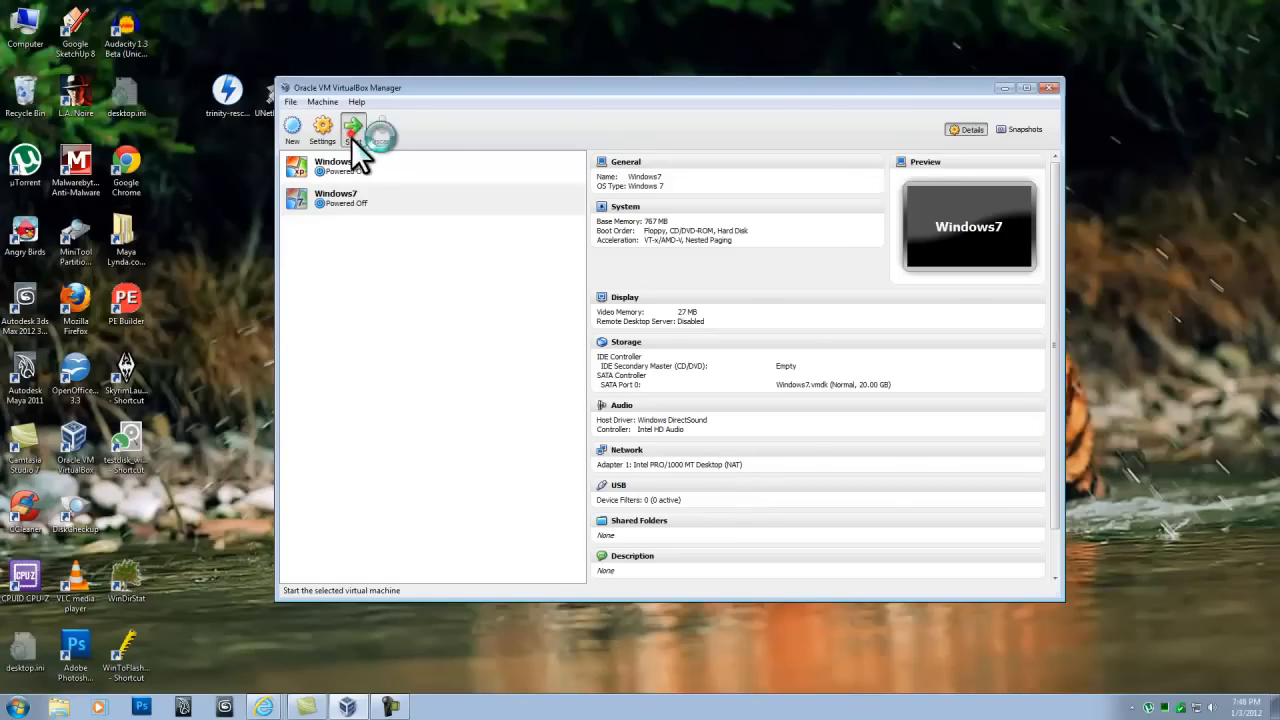
Start the Windows7 VM, reach the JAGTutorials desktop with no password, and open Start
{"action": "left_click", "coordinate": [354, 130]}
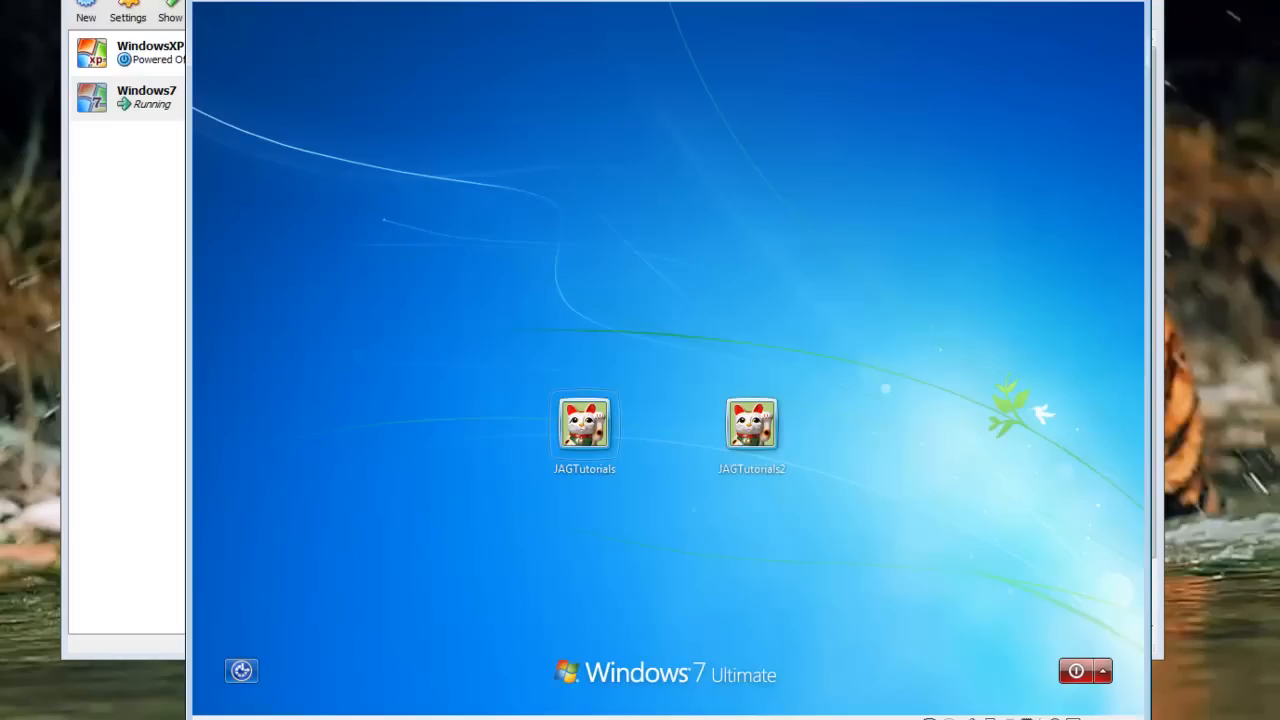
{"action": "mouse_move", "coordinate": [595, 445]}
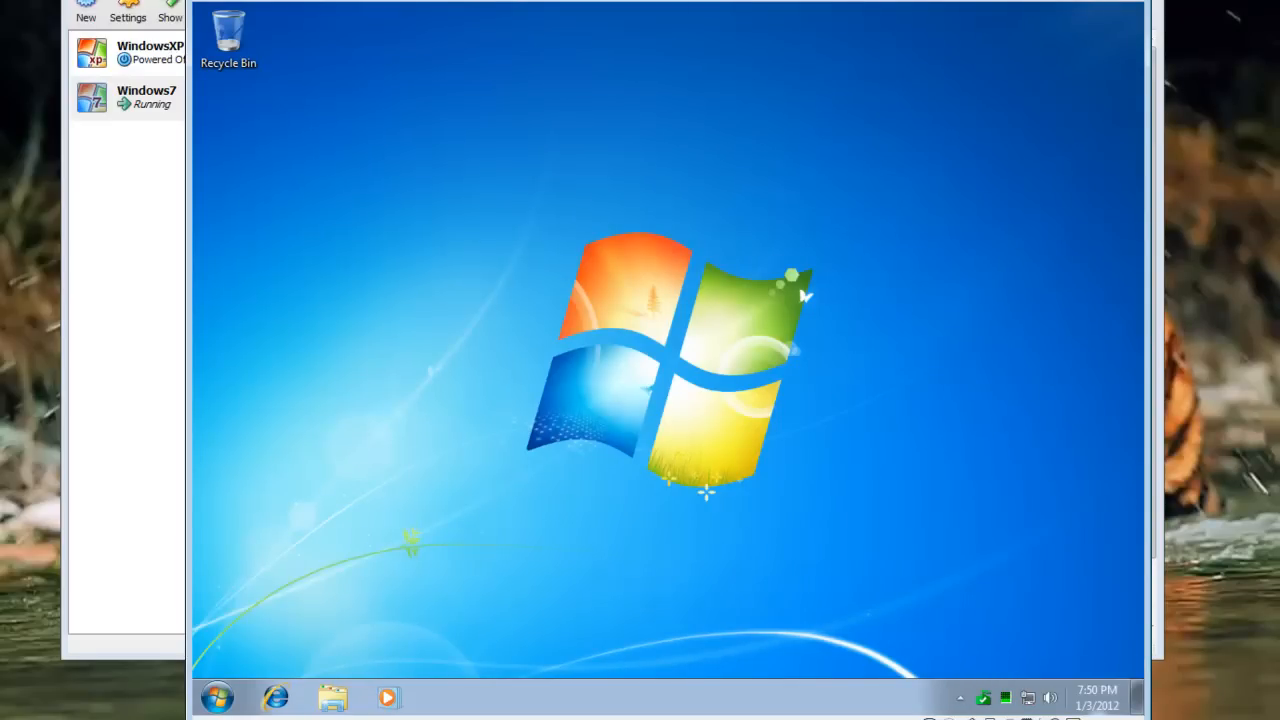
{"action": "left_click", "coordinate": [216, 697]}
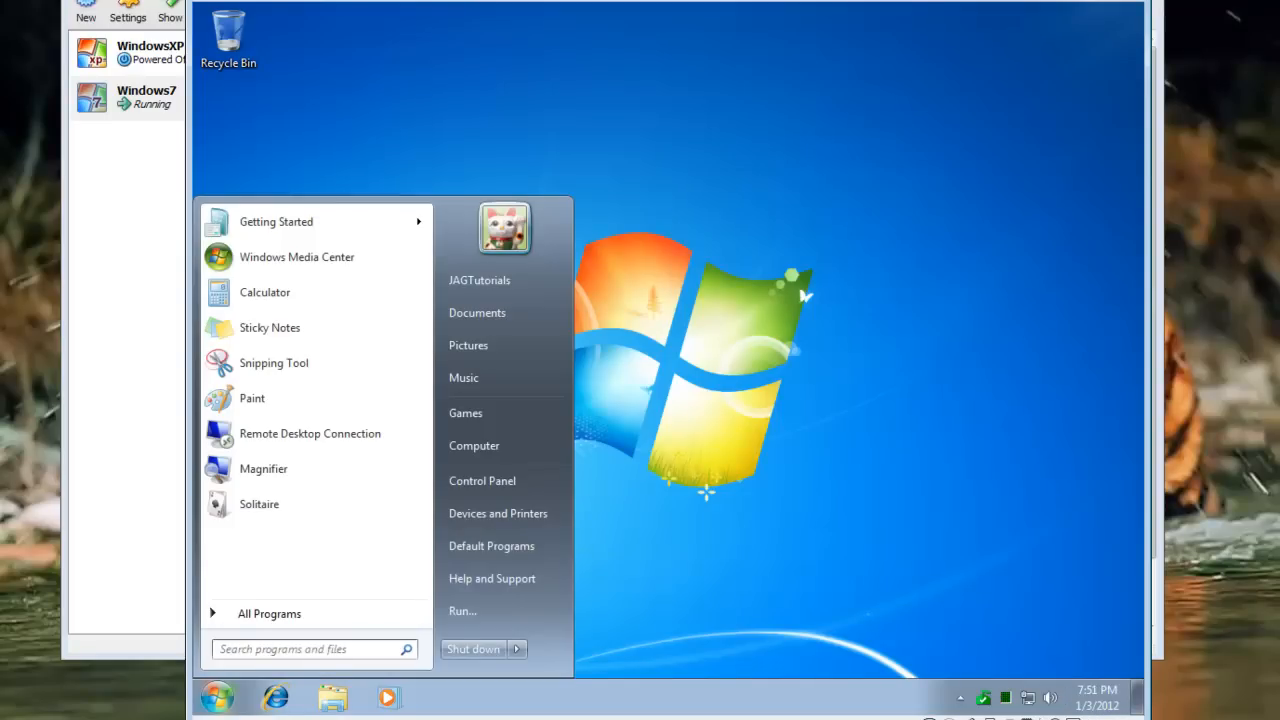
{"action": "left_click", "coordinate": [300, 648]}
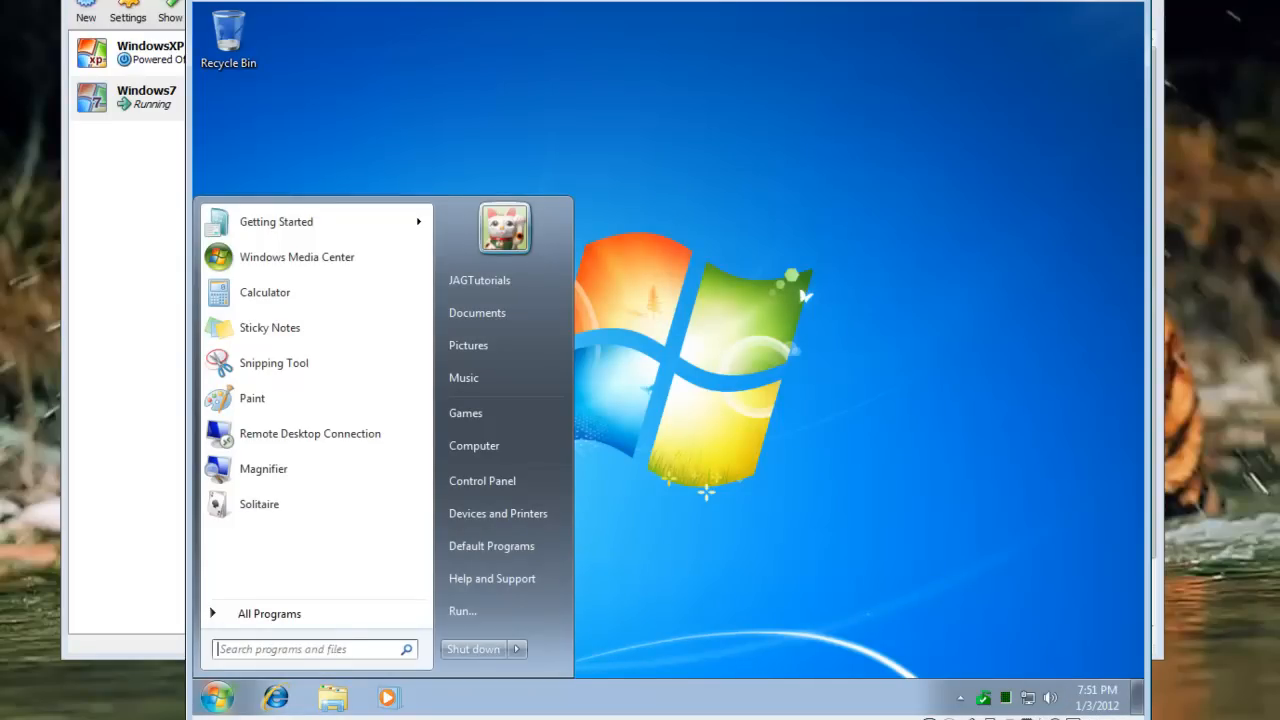